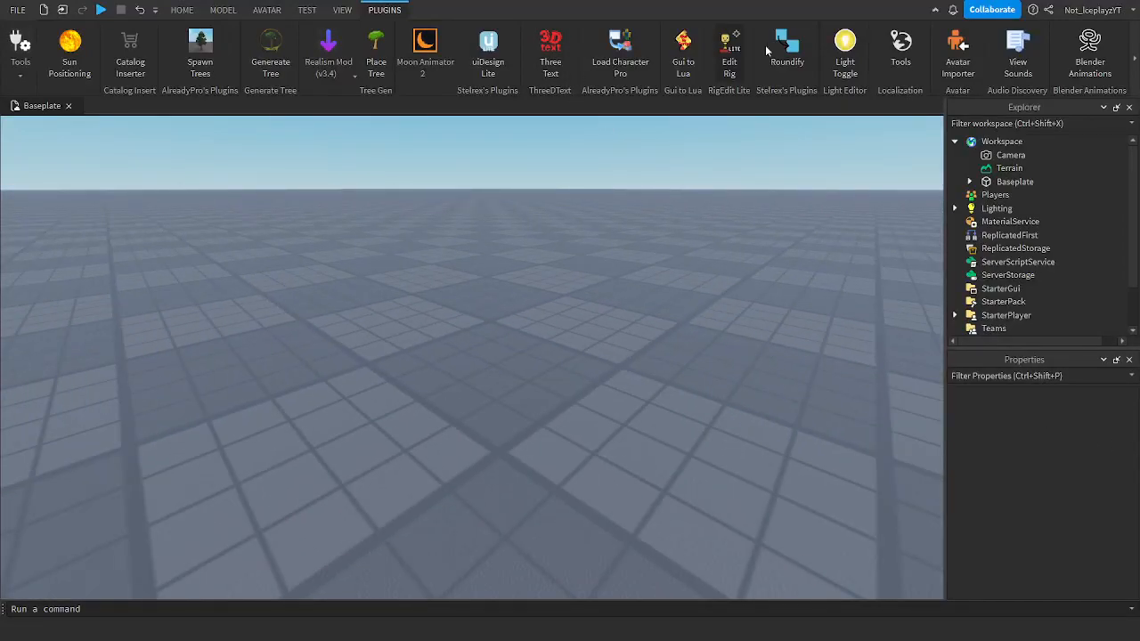
Step: Locate the Blender Animations plugin on the Plugins tab
left_click(1090, 50)
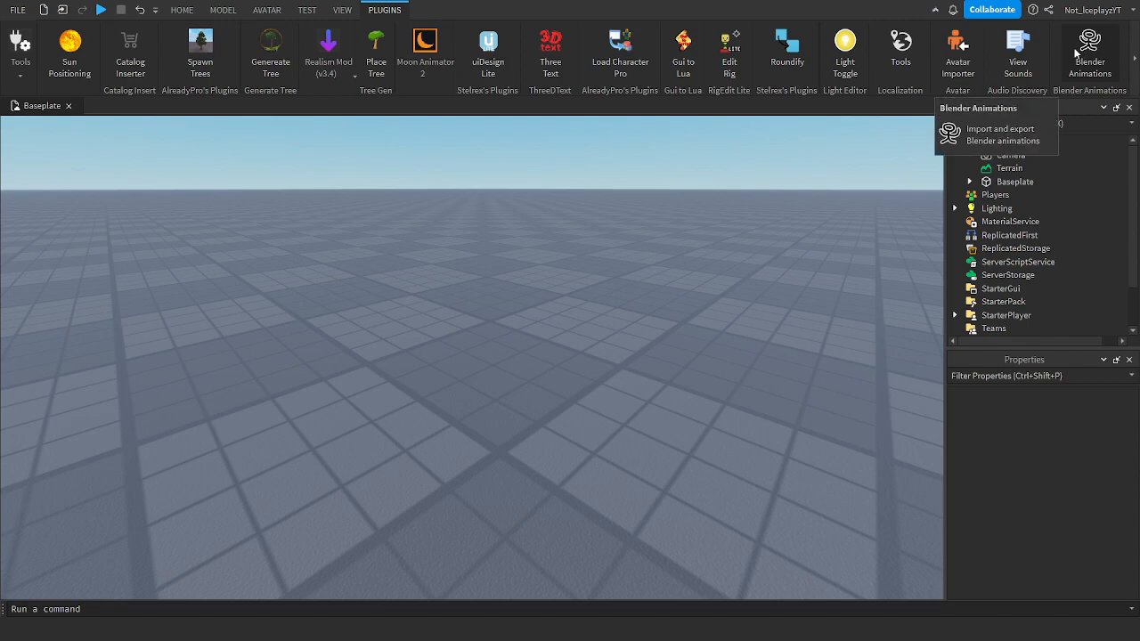
left_click(1089, 50)
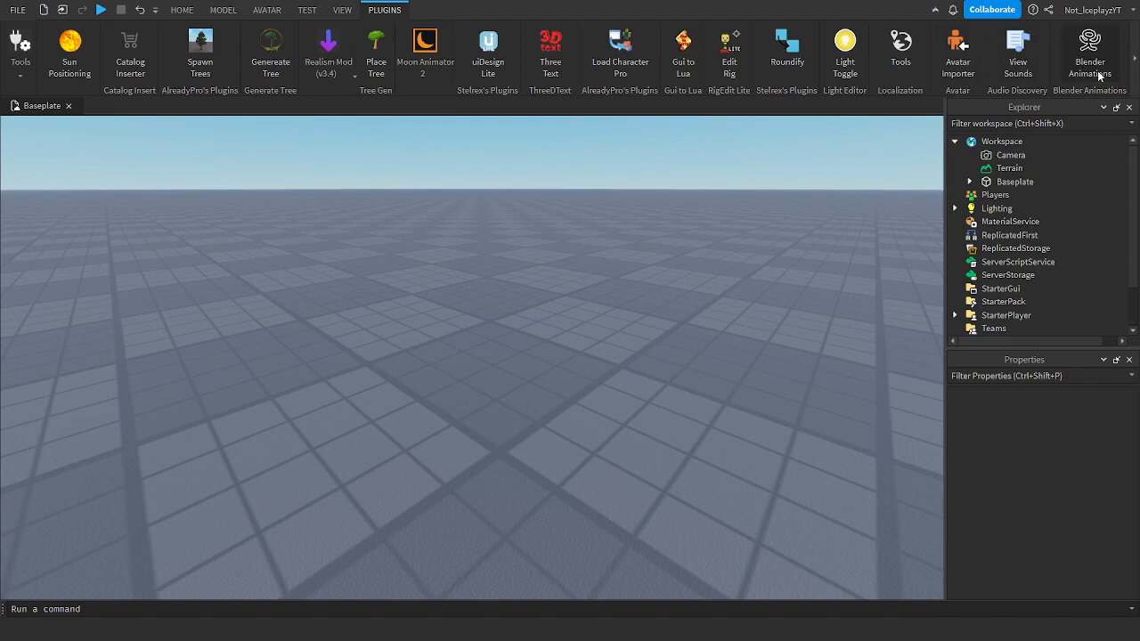
mouse_move(182, 11)
type("blender")
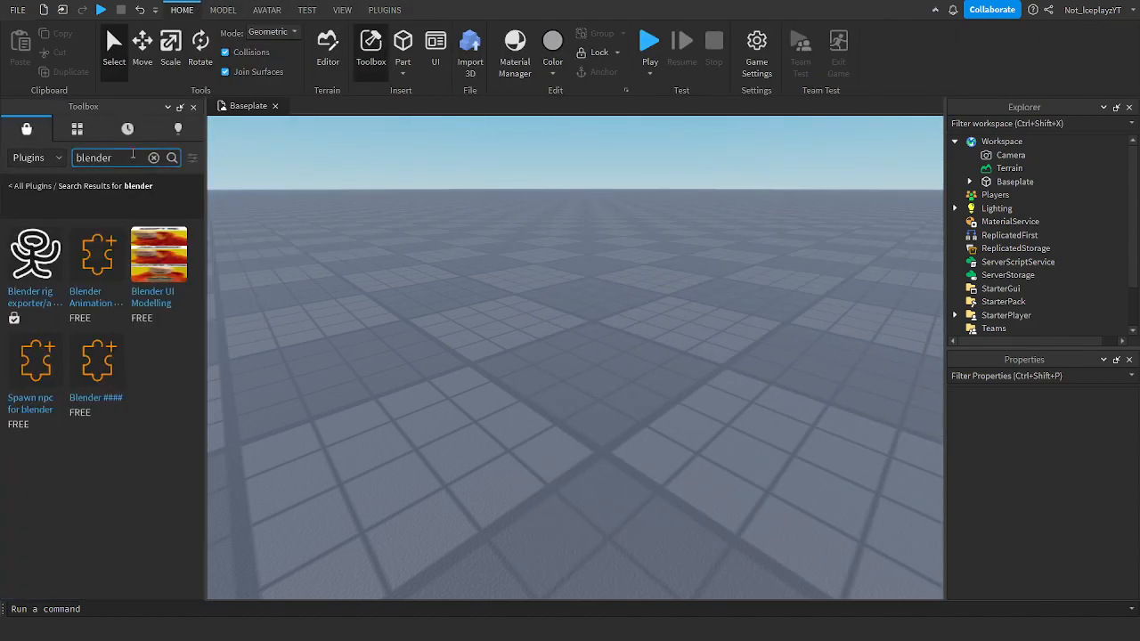
Step: Search the Toolbox plugins for 'blender' and check the rig exporter in Manage Plugins
left_click(25, 128)
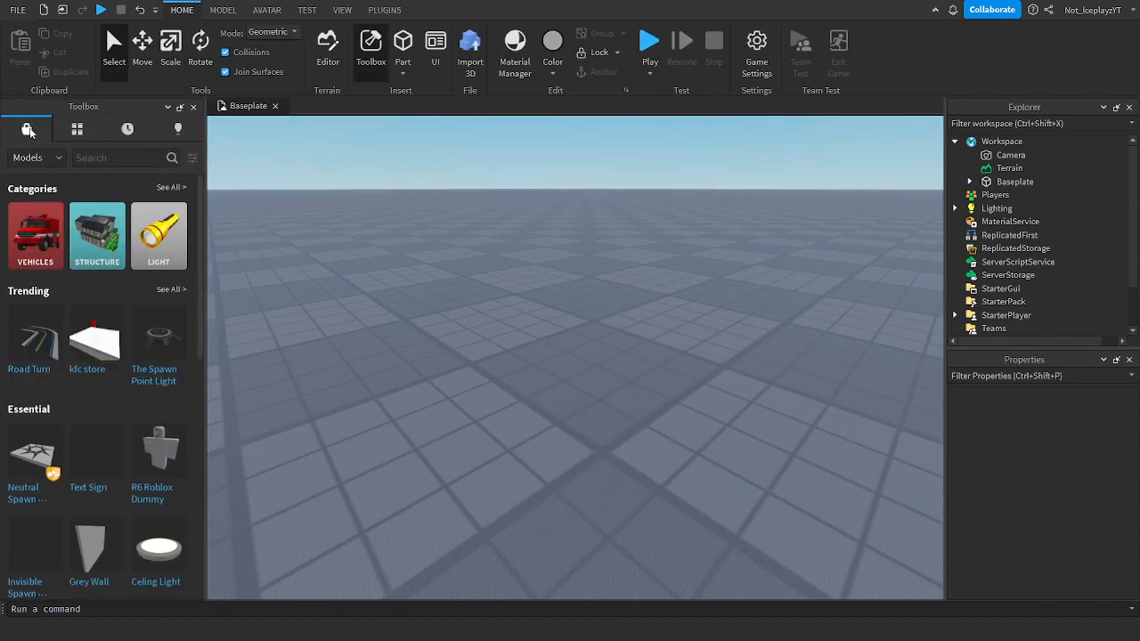
left_click(36, 157)
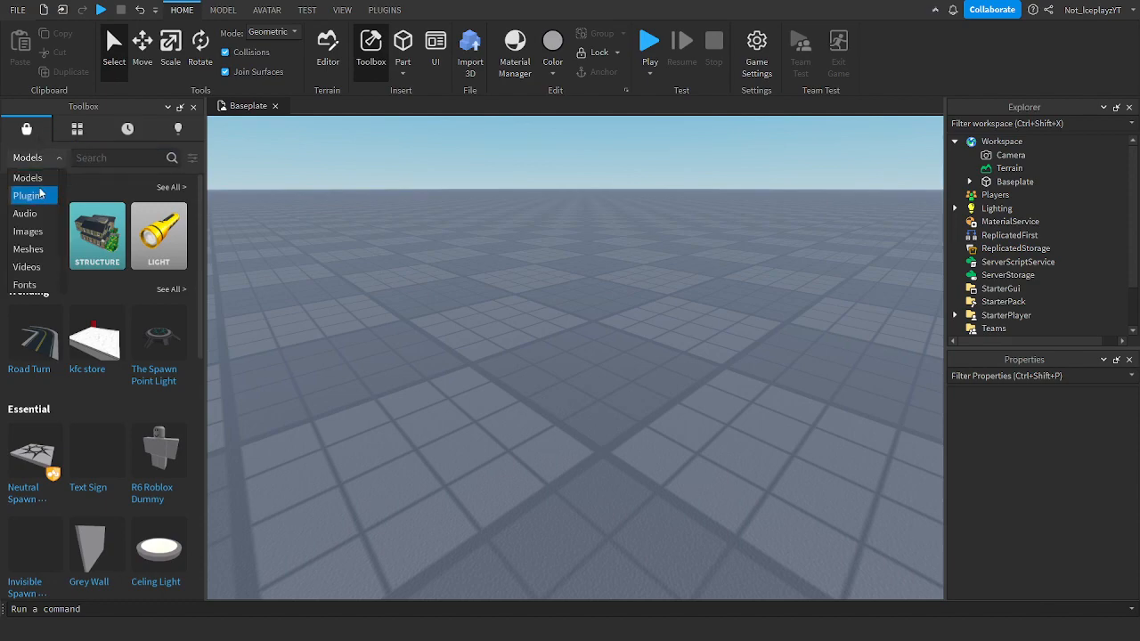
type("blende")
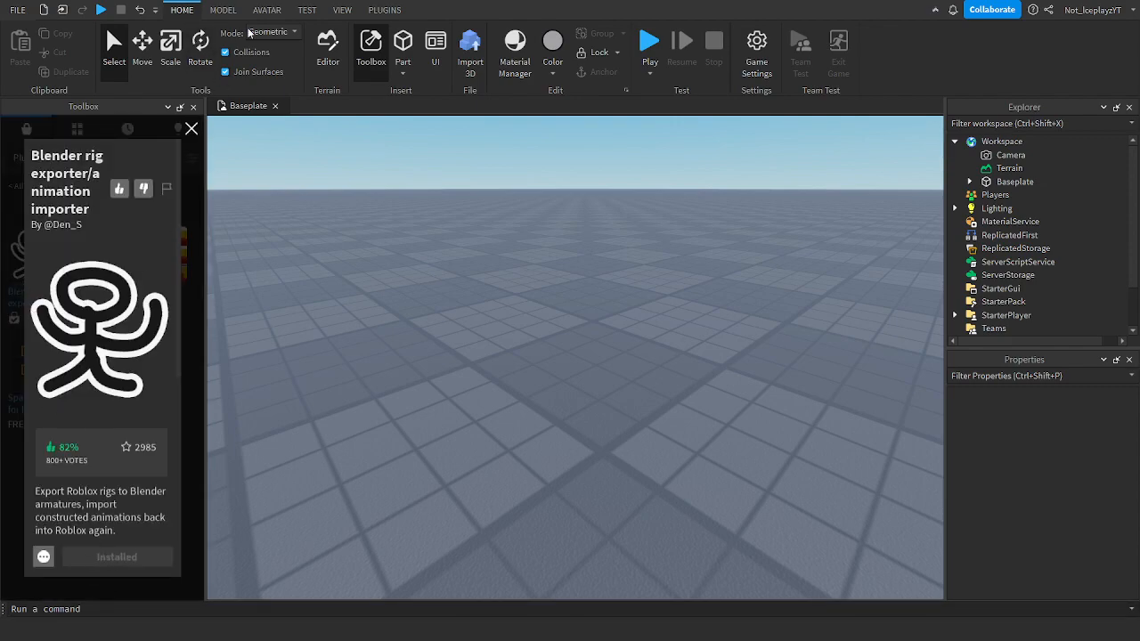
left_click(385, 11)
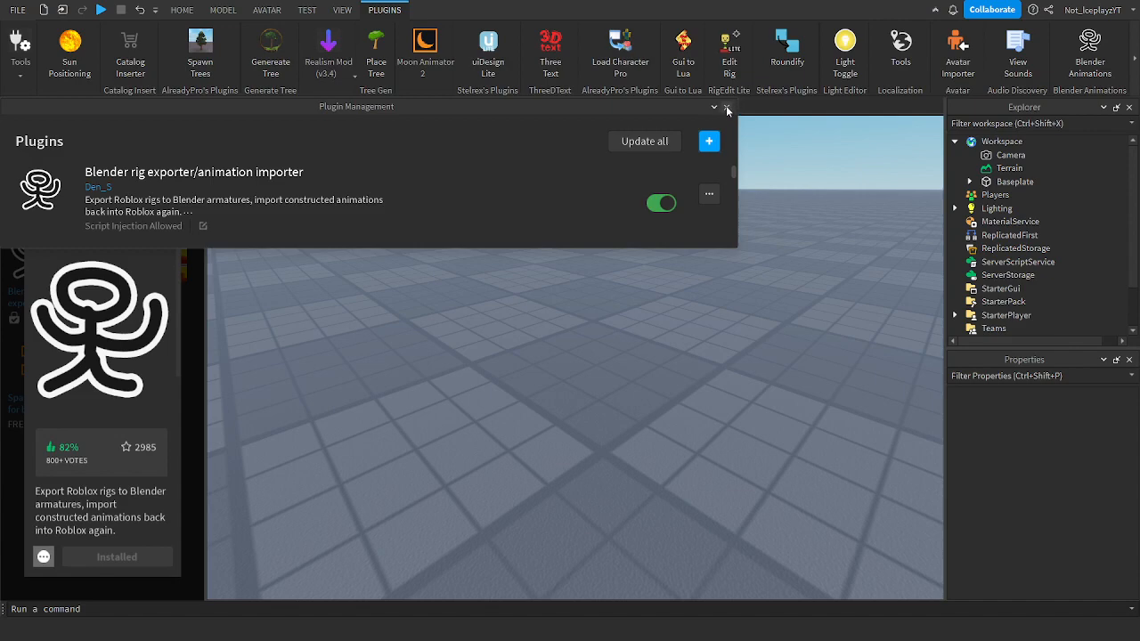
Step: Launch the Rig Builder from the Avatar tools and choose a character rig
left_click(267, 11)
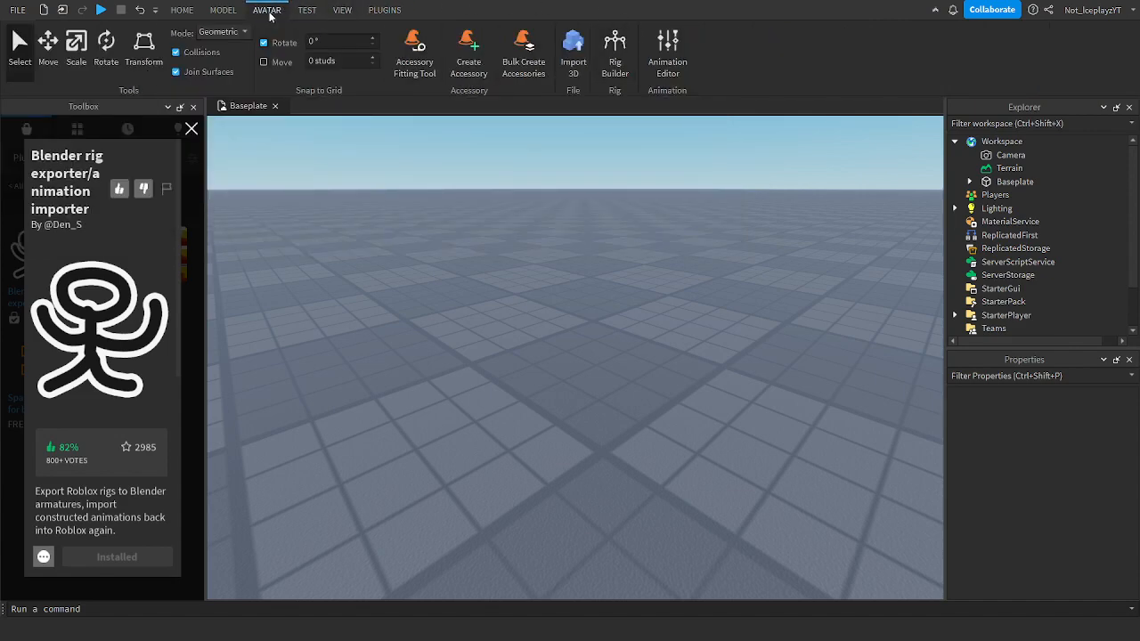
left_click(614, 51)
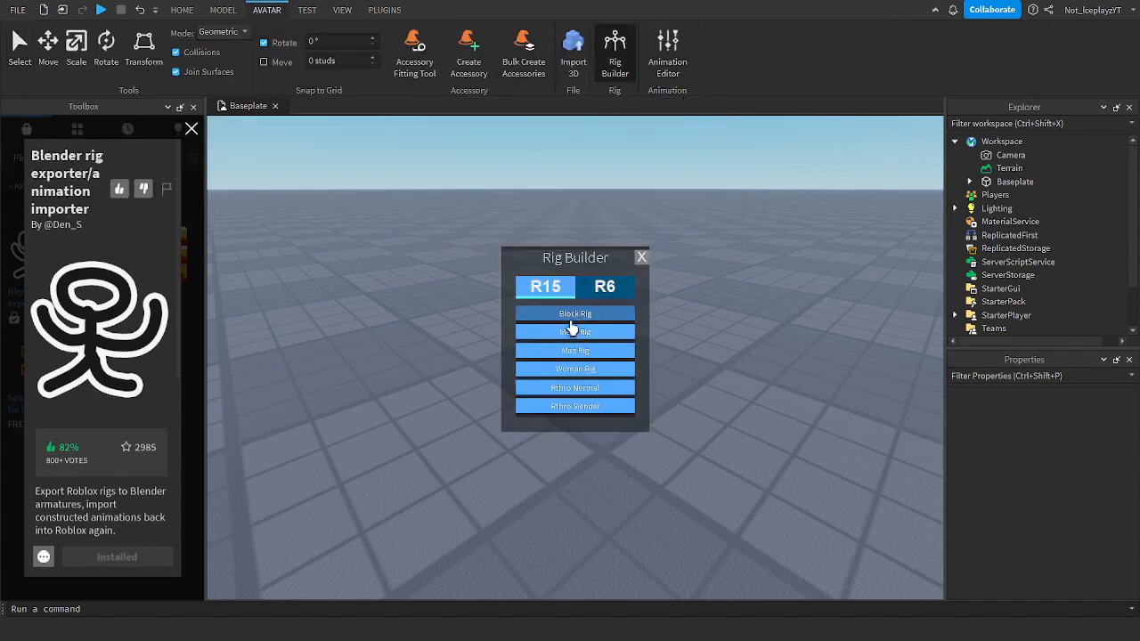
left_click(574, 313)
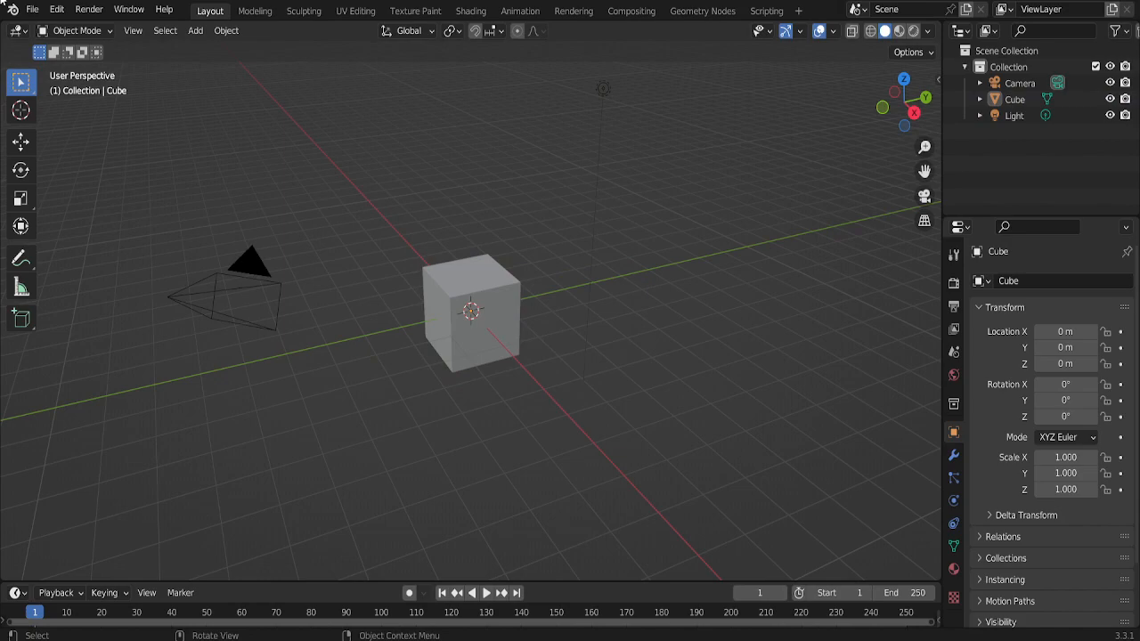
Step: Bring up Blender's Edit menu containing the Preferences entry
left_click(57, 10)
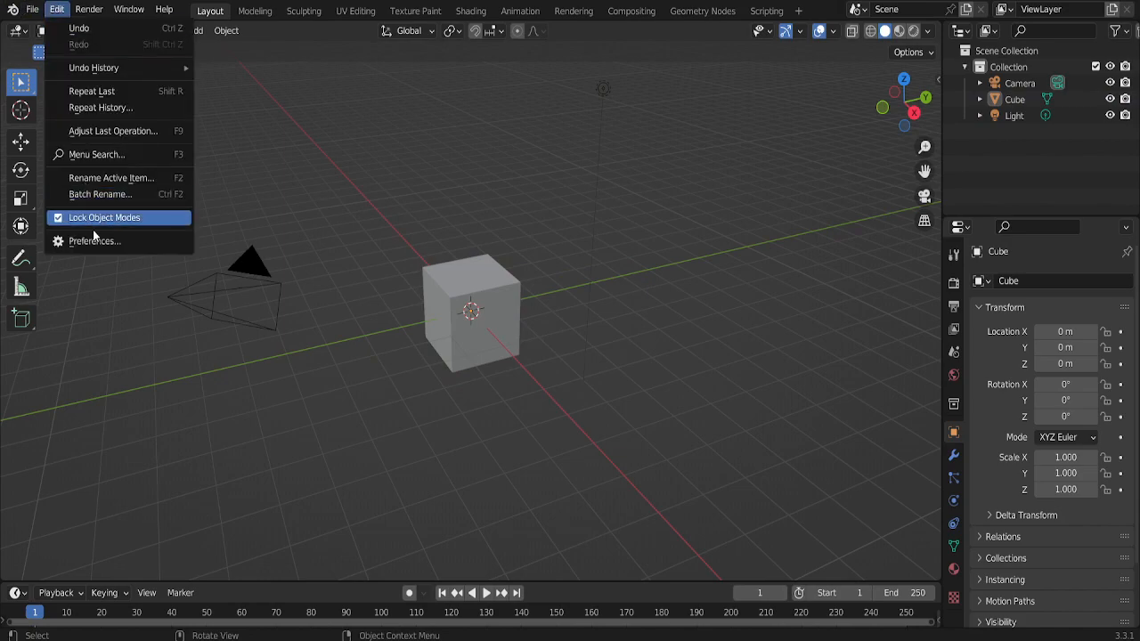
Step: Install the HOW.py add-on file from Preferences and search the add-ons for 'rb'
left_click(95, 240)
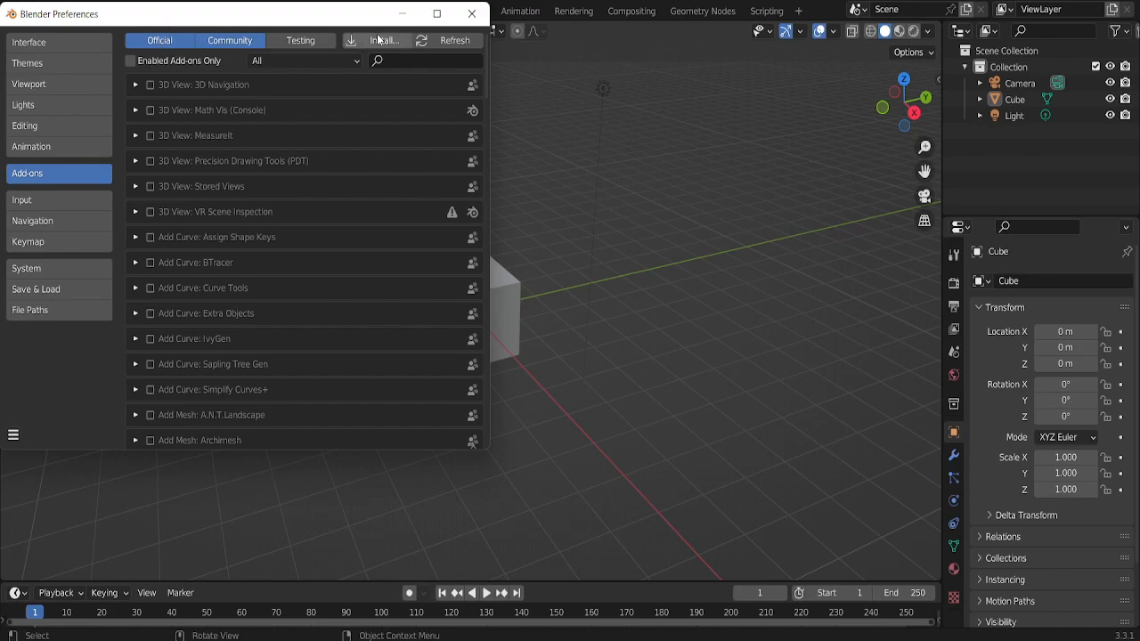
left_click(383, 39)
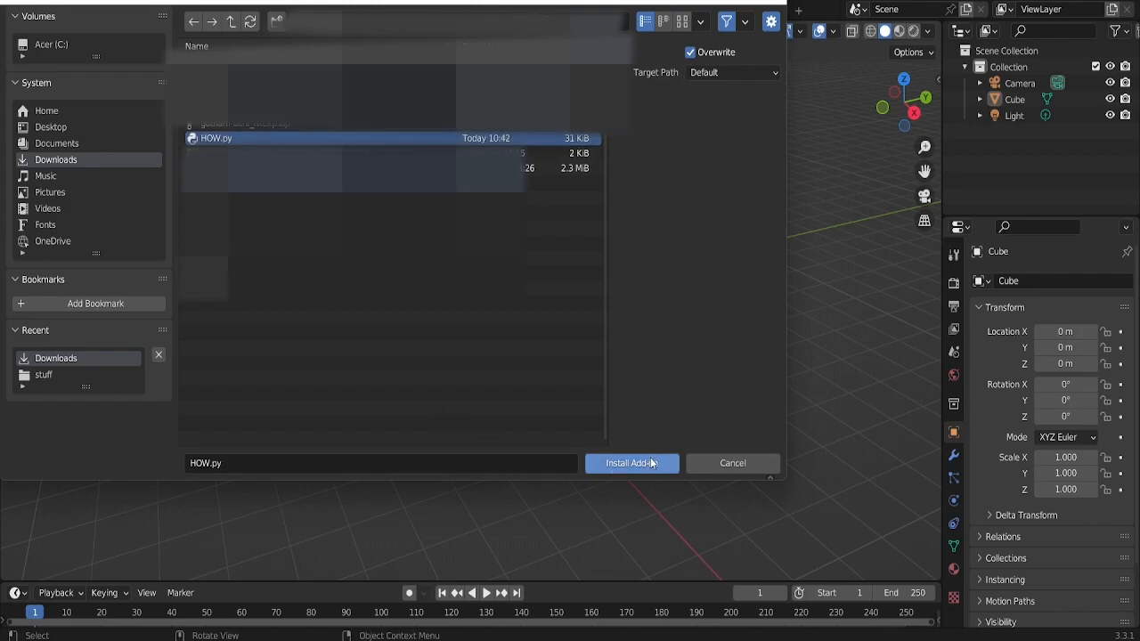
left_click(630, 463)
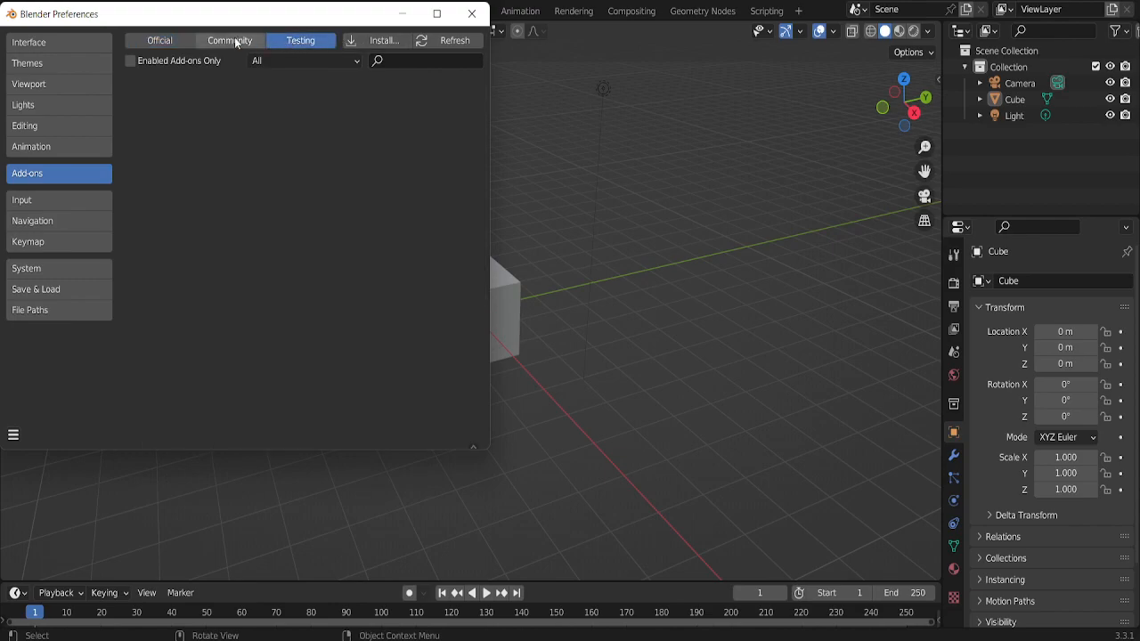
type("rbx")
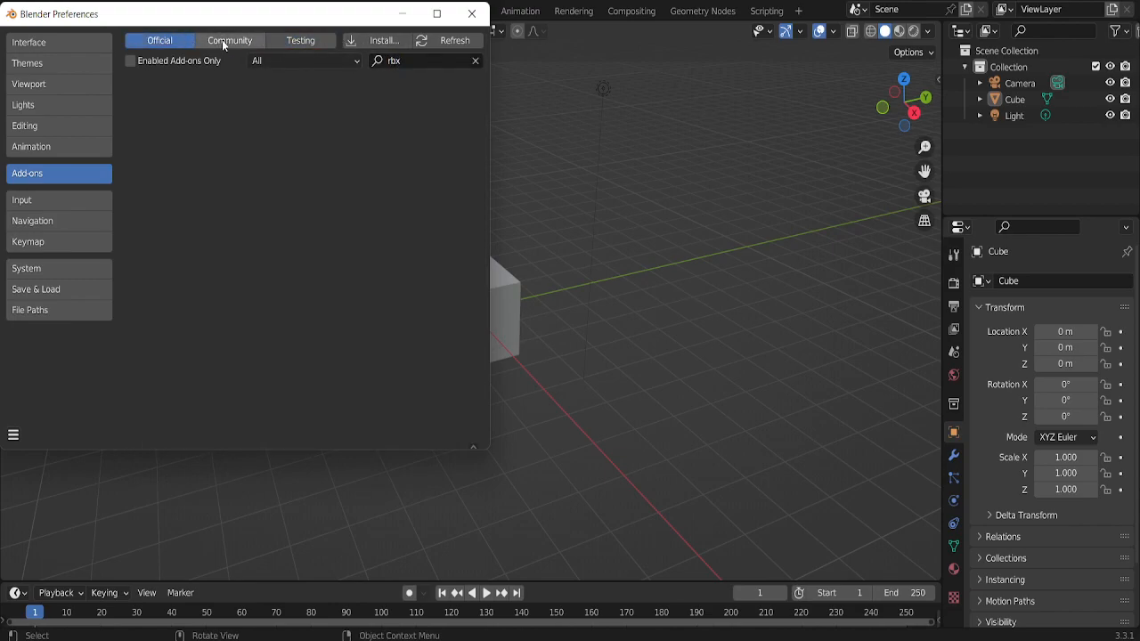
left_click(230, 39)
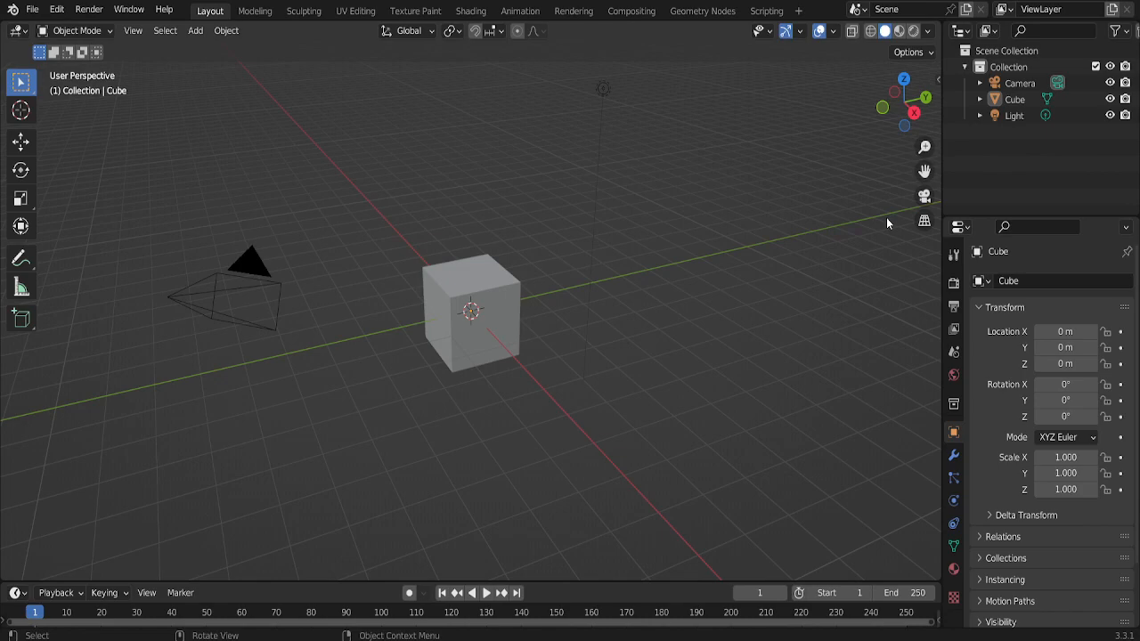
mouse_move(850, 228)
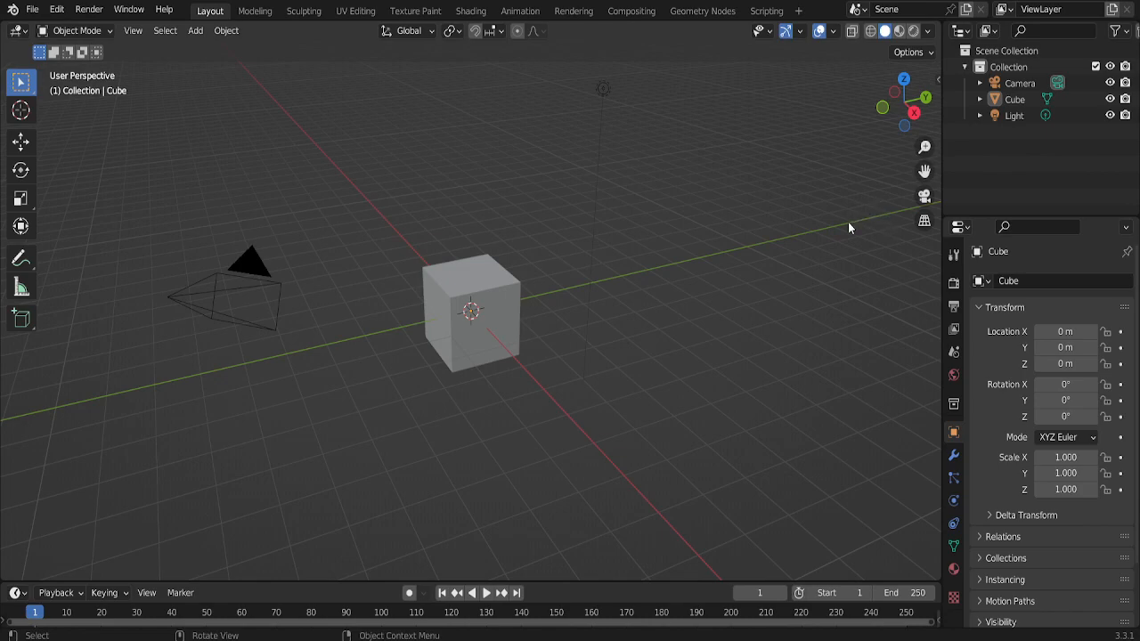
mouse_move(878, 199)
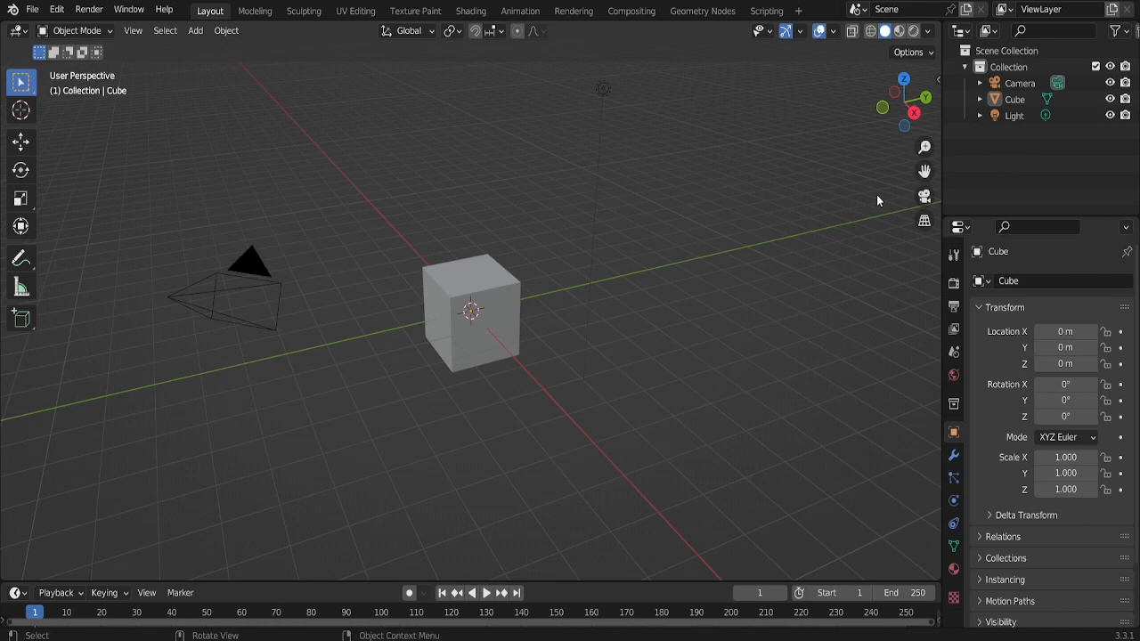
Step: Load the pink R6 rig in the Animation workspace with the Rbx Animations sidebar
left_click(520, 10)
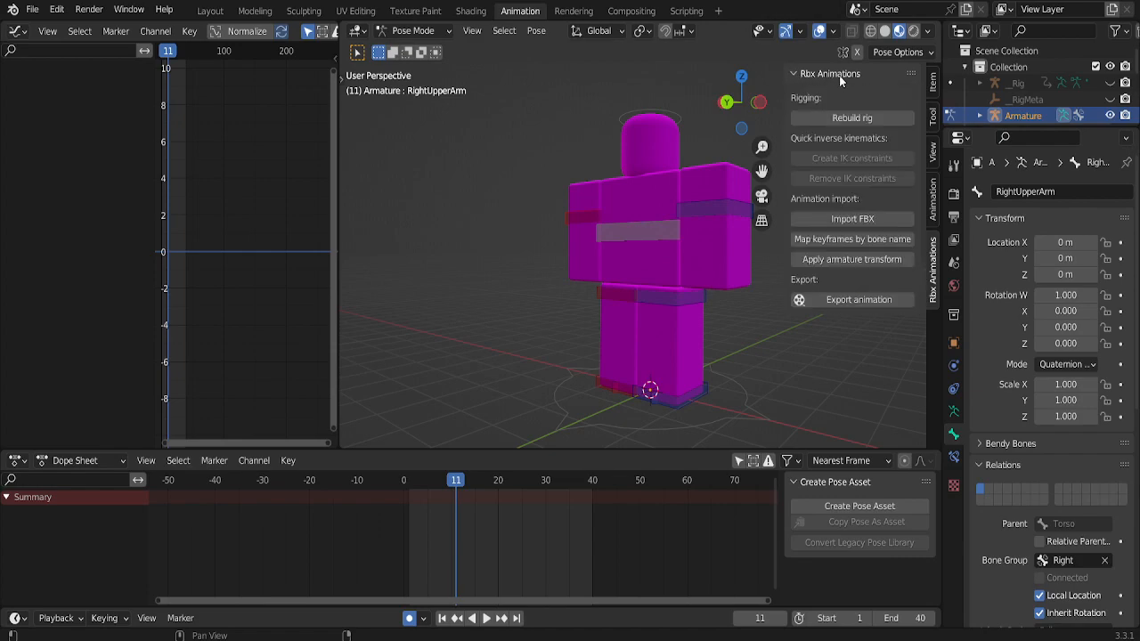
Step: Put the rig in pose mode at frame 0 and show the viewport toolbar
left_click(793, 73)
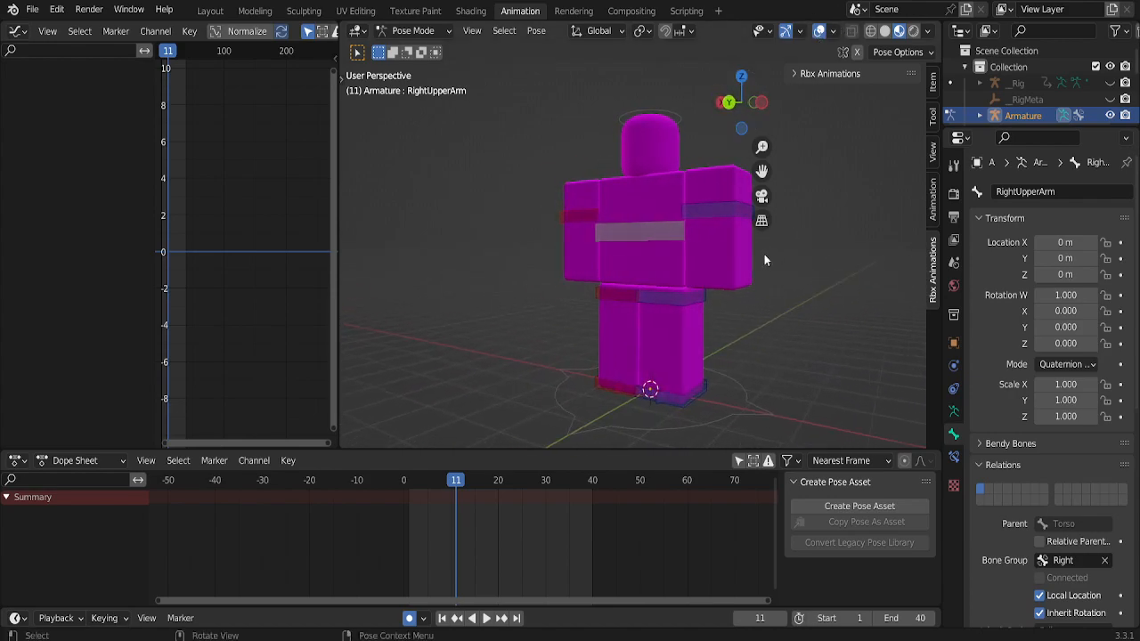
mouse_move(781, 292)
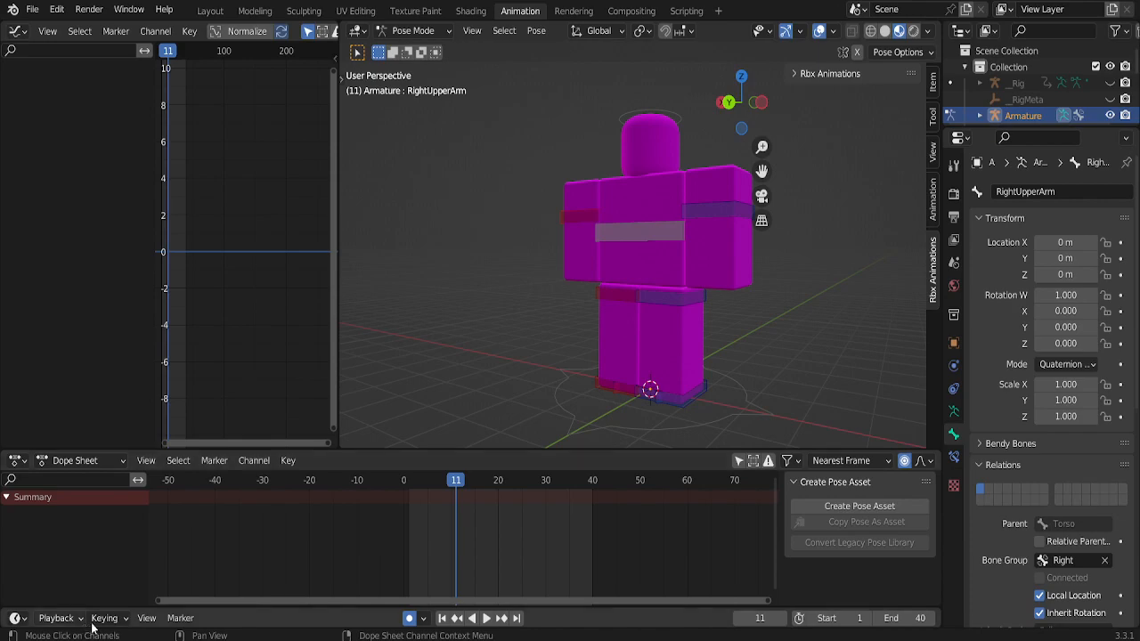
left_click(103, 619)
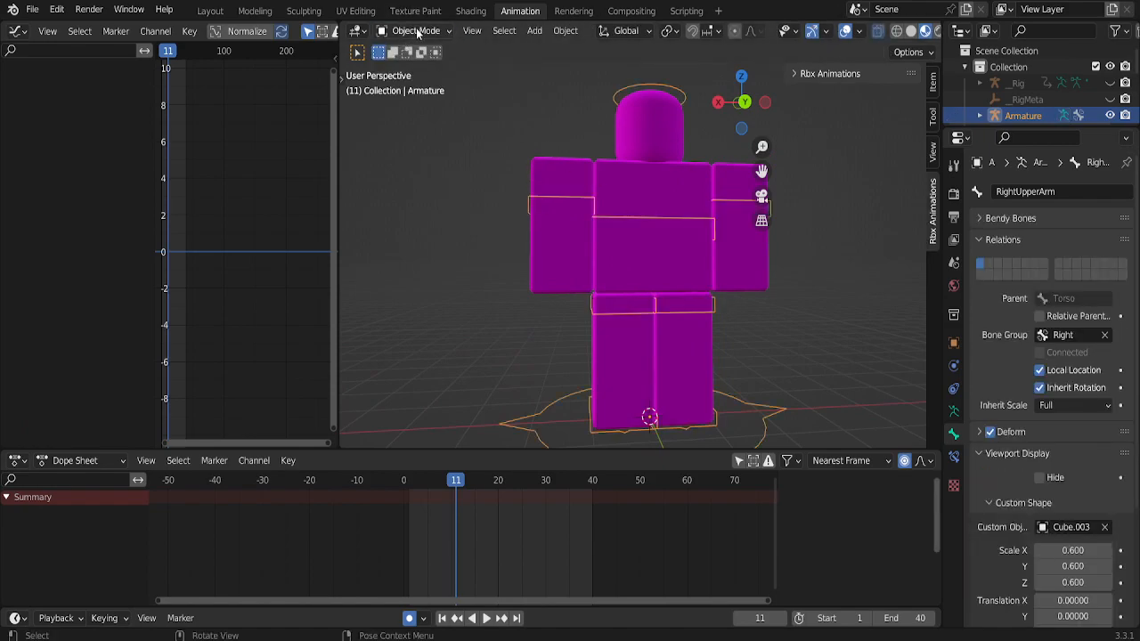
left_click(413, 31)
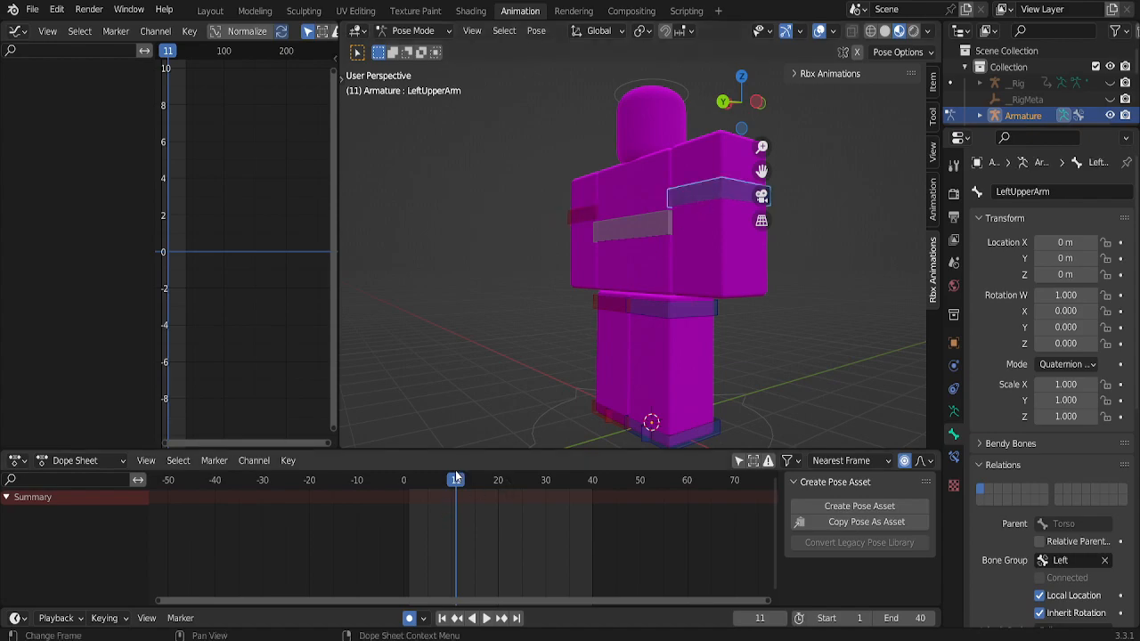
left_click(472, 616)
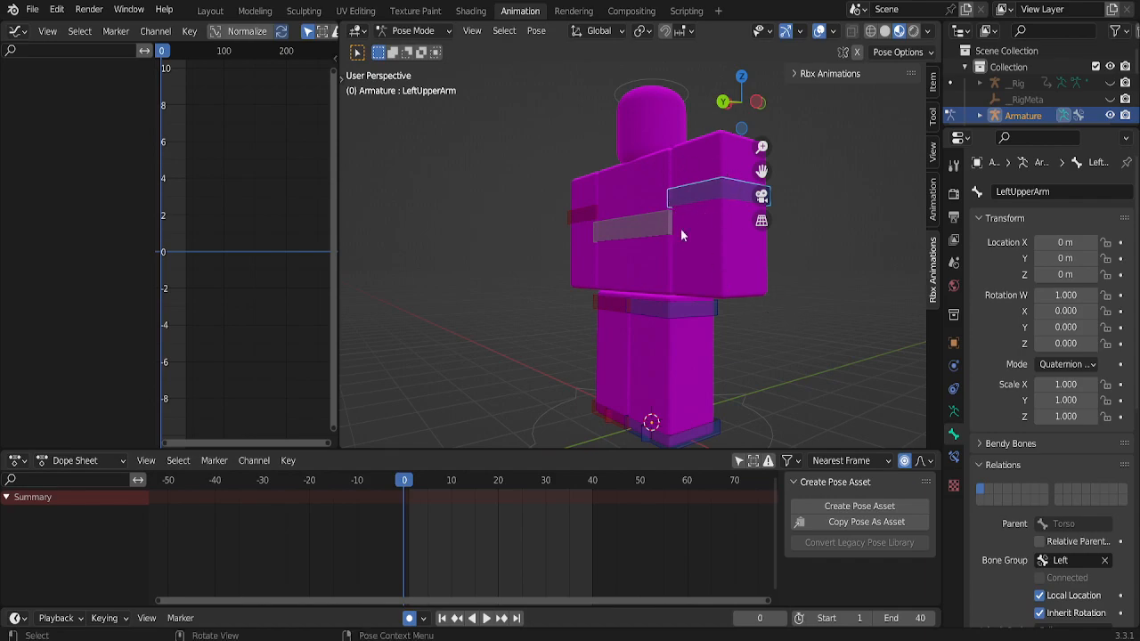
left_click(413, 30)
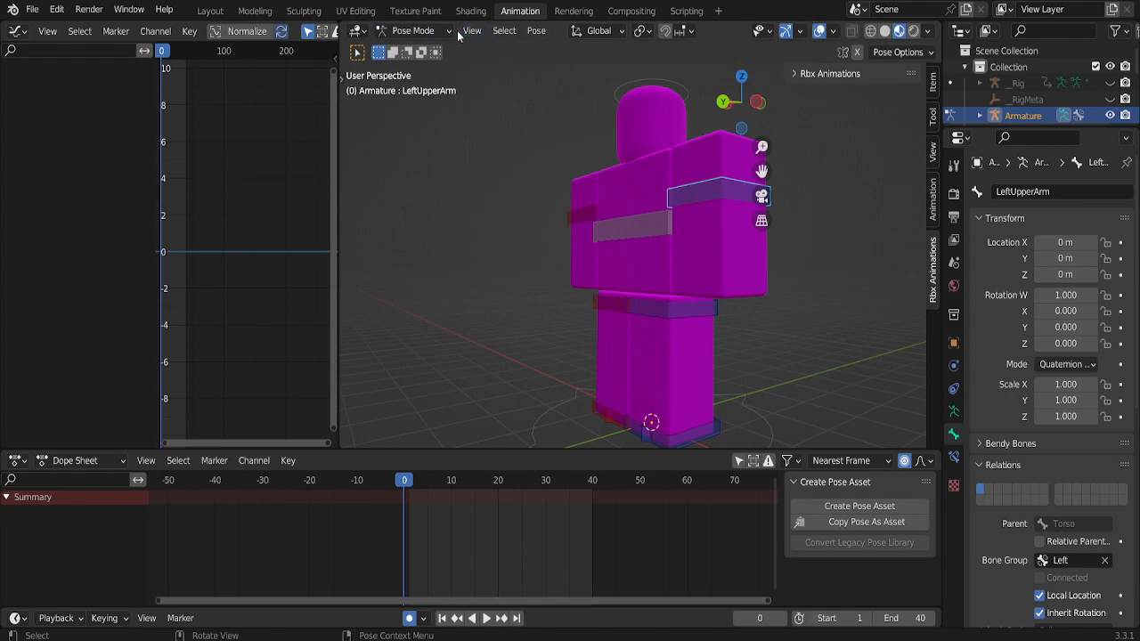
left_click(471, 30)
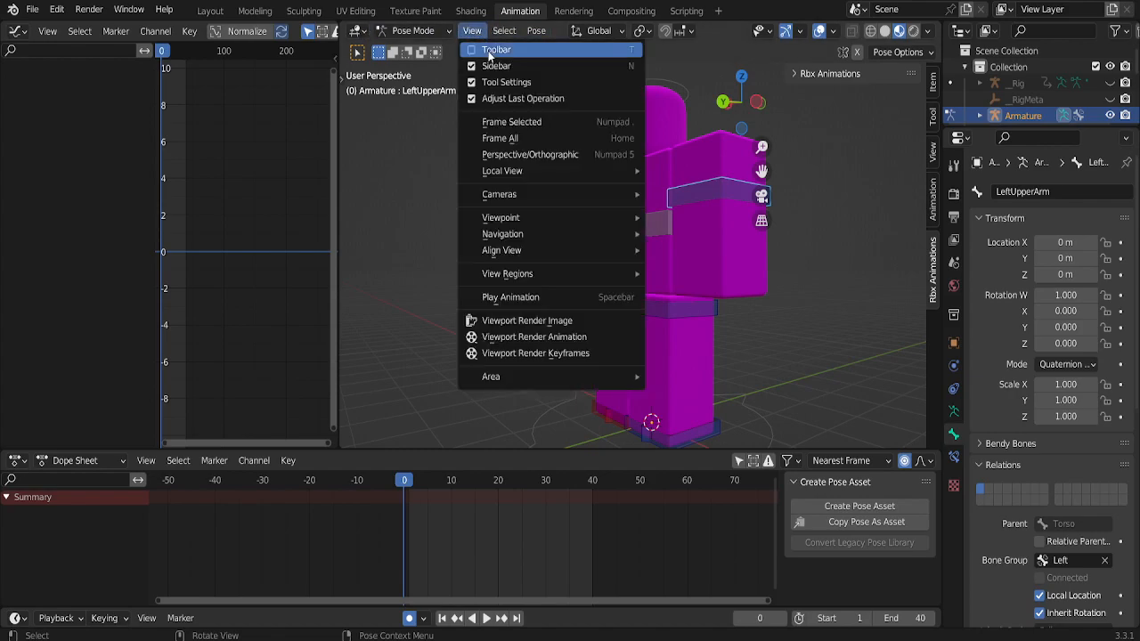
left_click(496, 50)
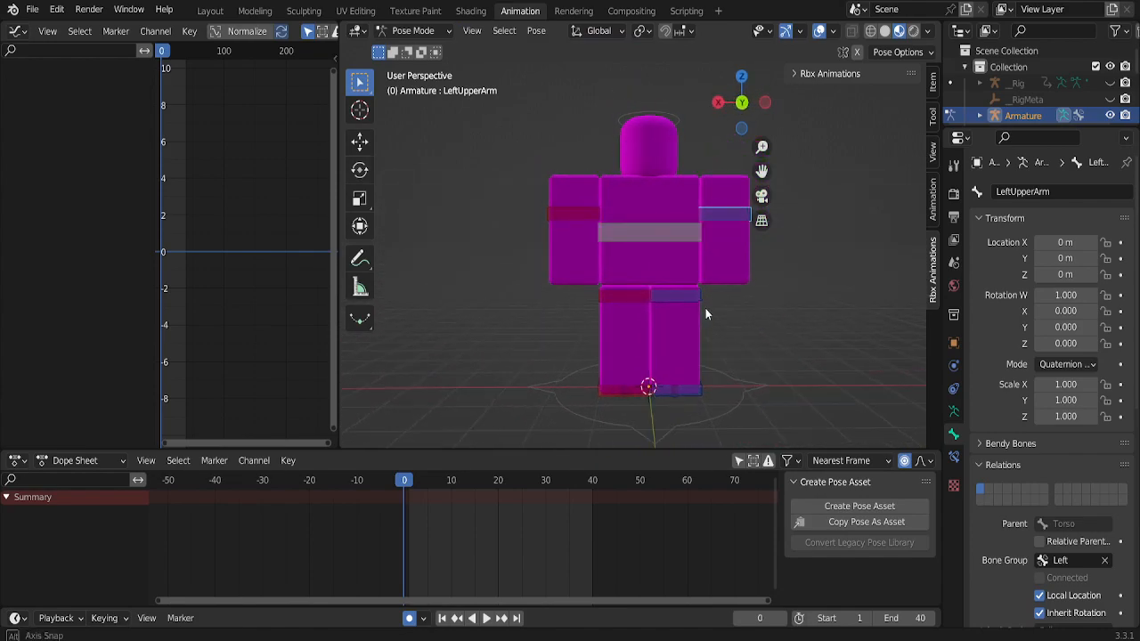
Step: Rotate and keyframe the head, torso and arm bones across frames 0 to 20
left_click(360, 169)
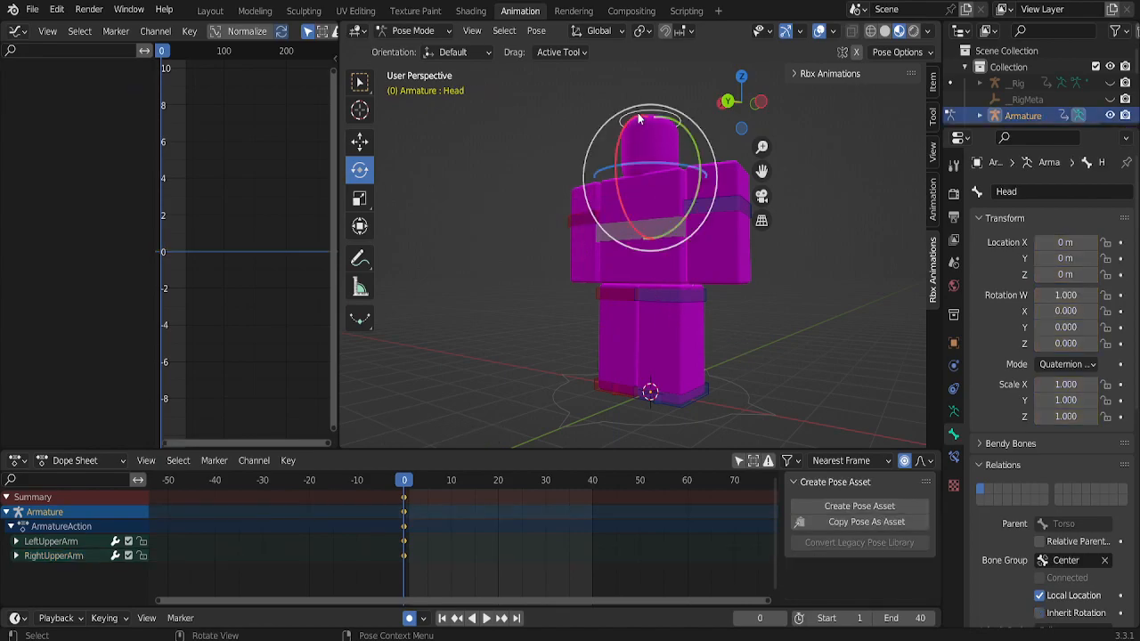
left_click_drag(638, 117, 621, 164)
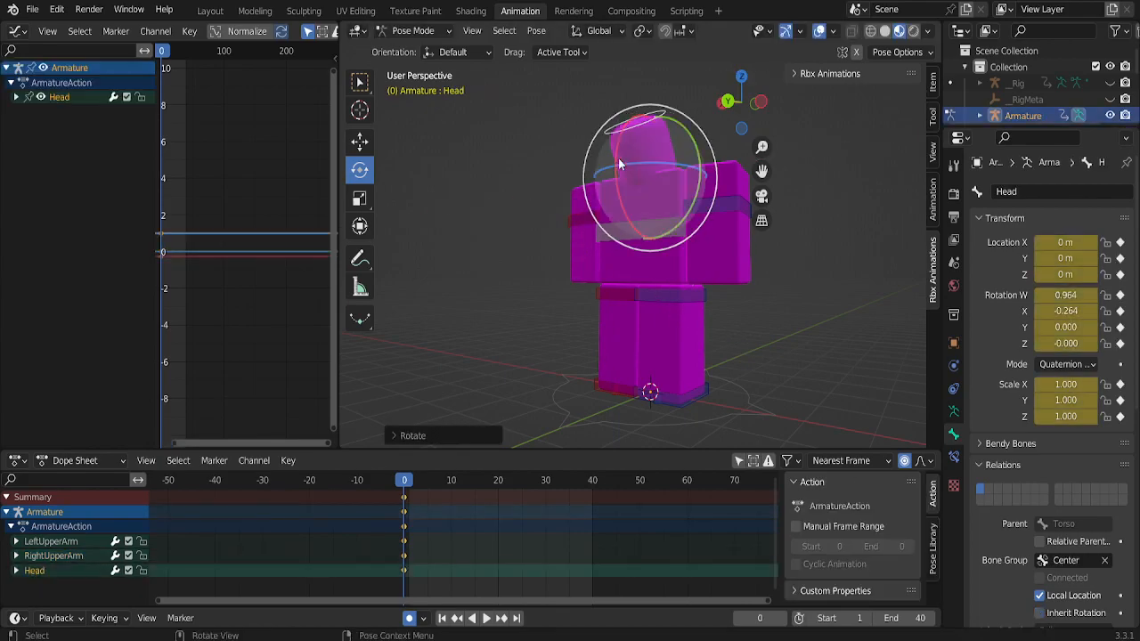
left_click(453, 481)
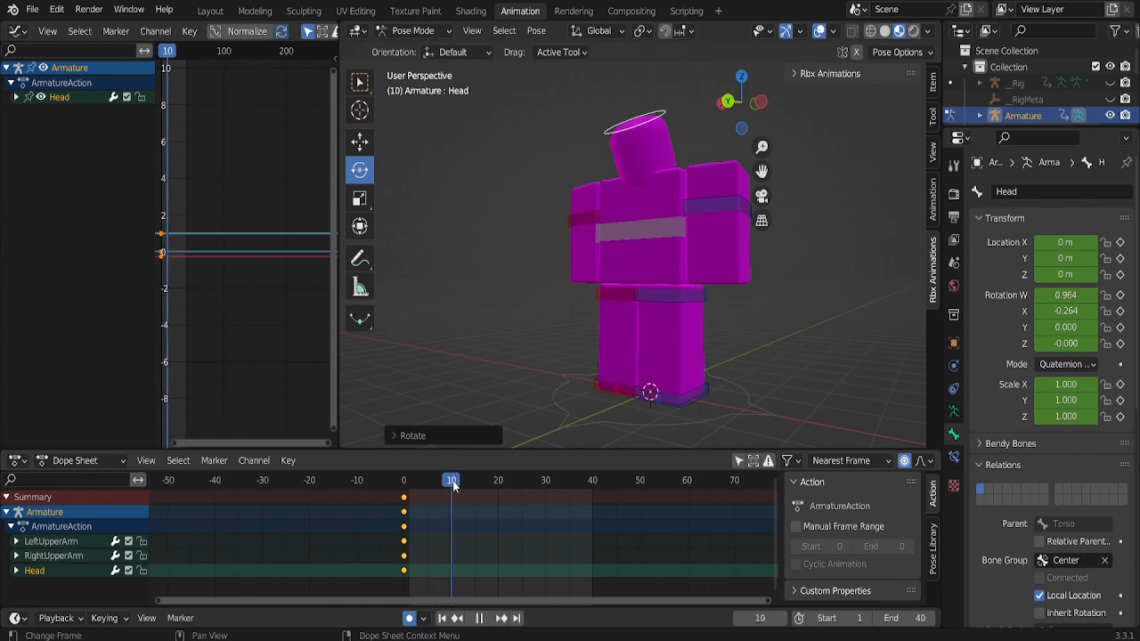
left_click(439, 482)
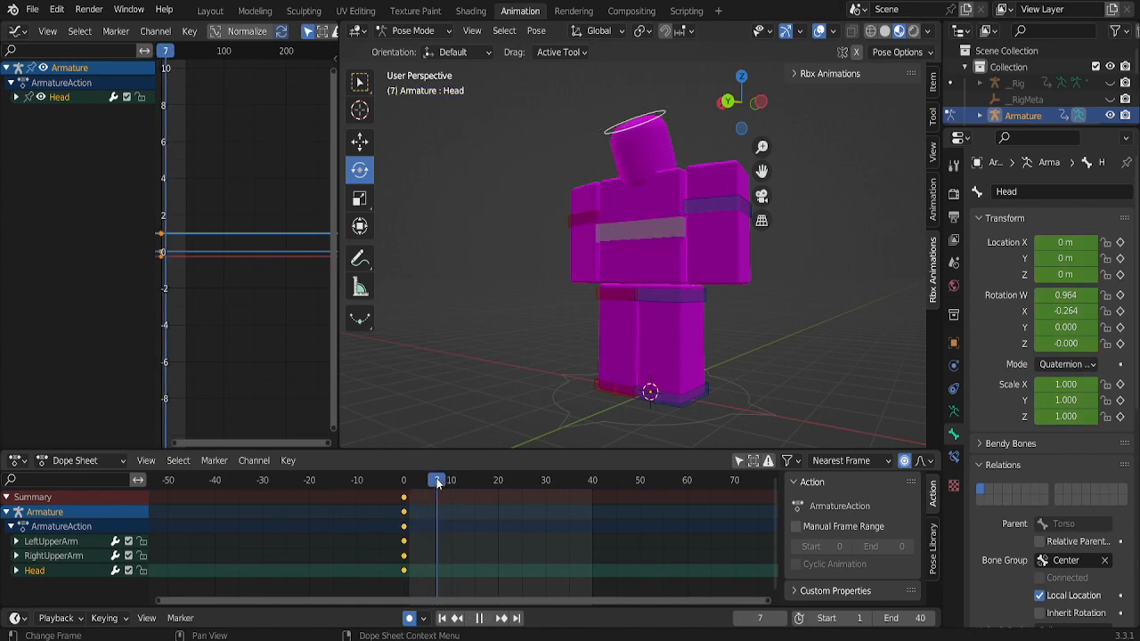
left_click(503, 481)
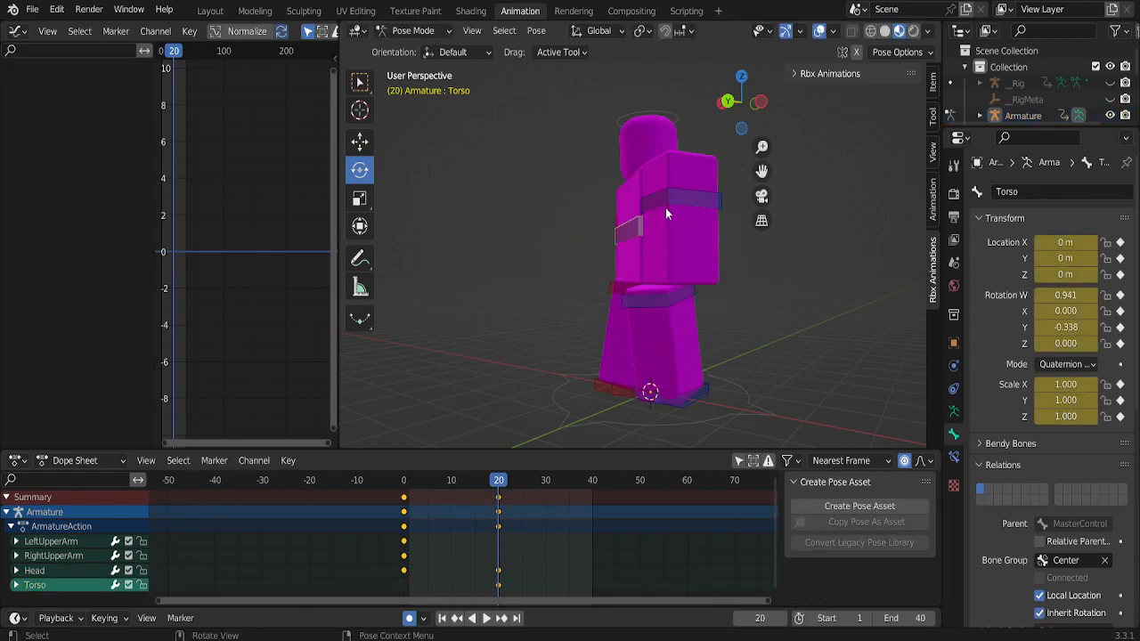
left_click(662, 192)
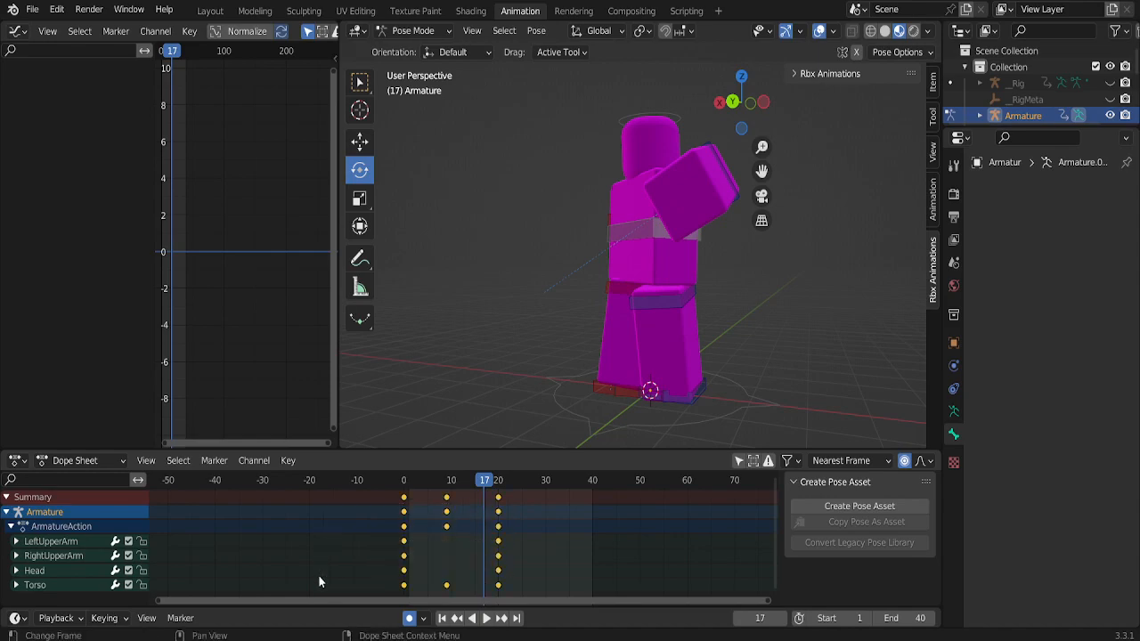
mouse_move(453, 512)
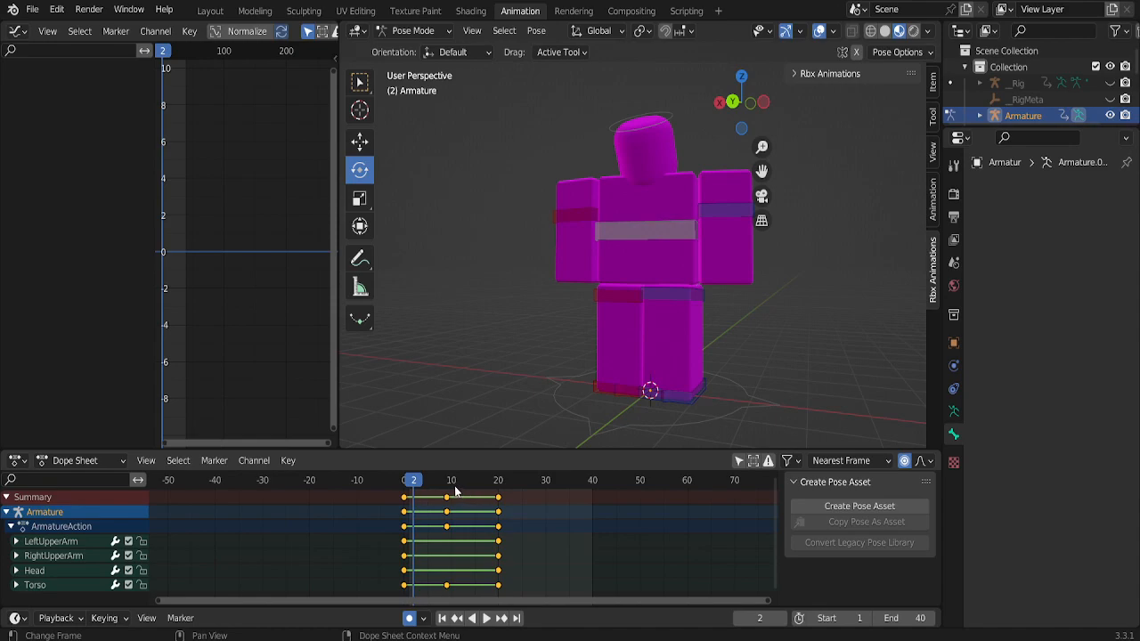
mouse_move(449, 492)
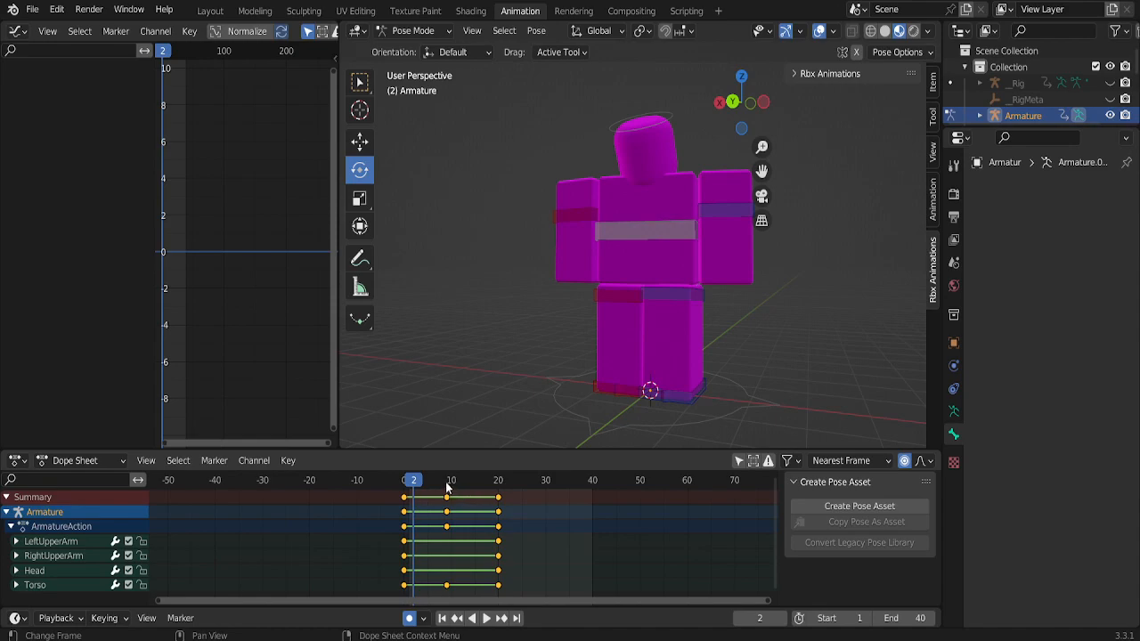
Step: Select all keyframes in the Dope Sheet and give them Bounce easing
left_click(403, 481)
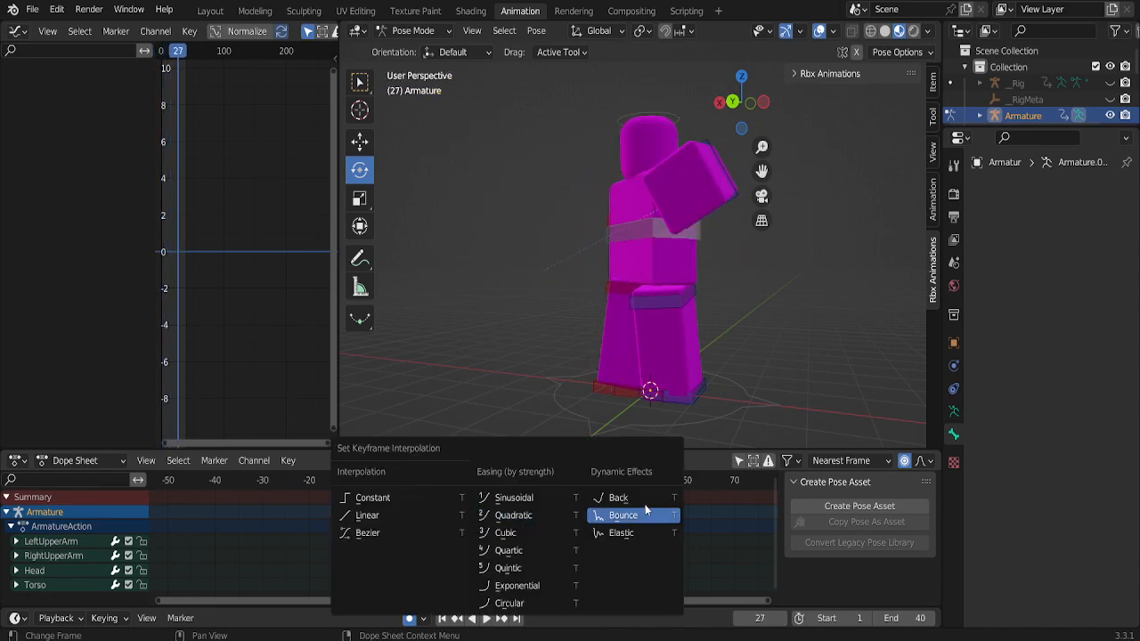
left_click(624, 515)
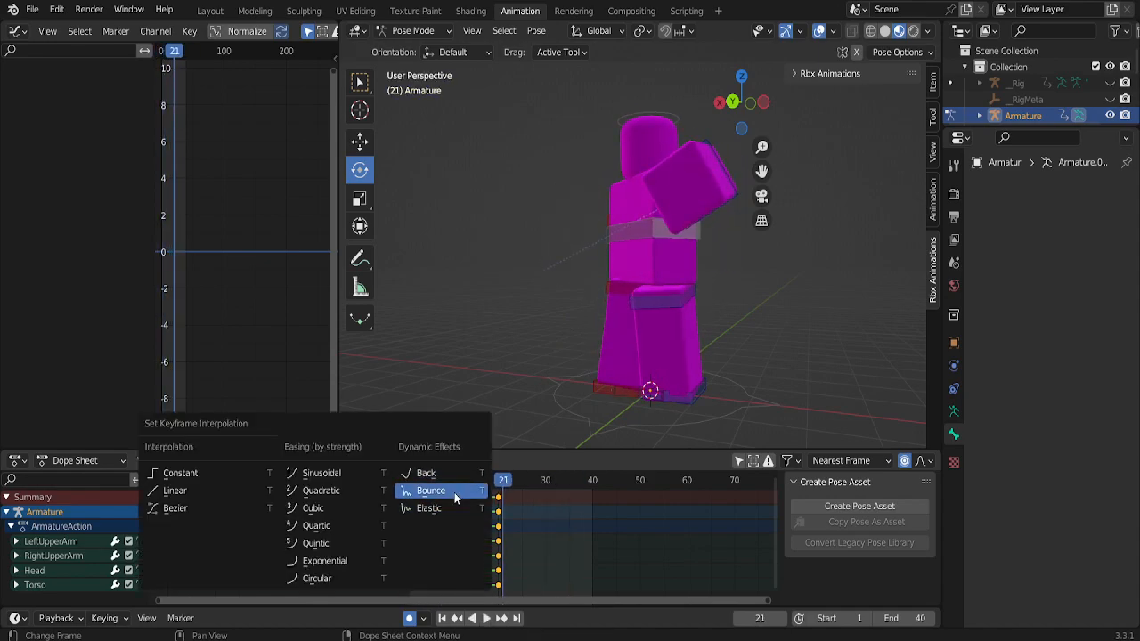
left_click(432, 492)
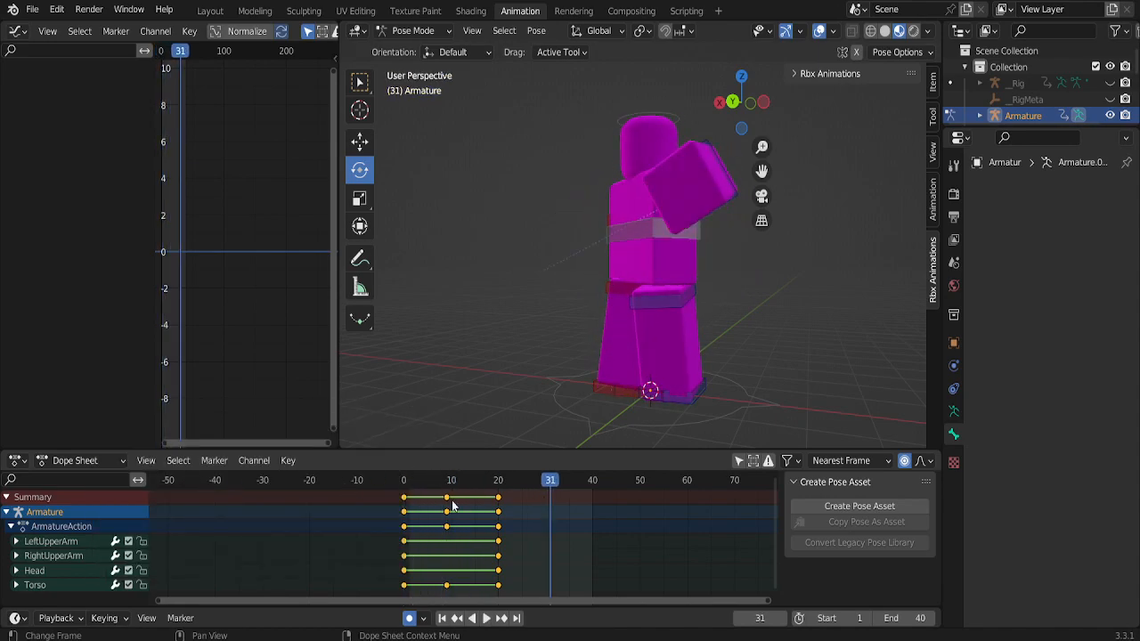
left_click(479, 617)
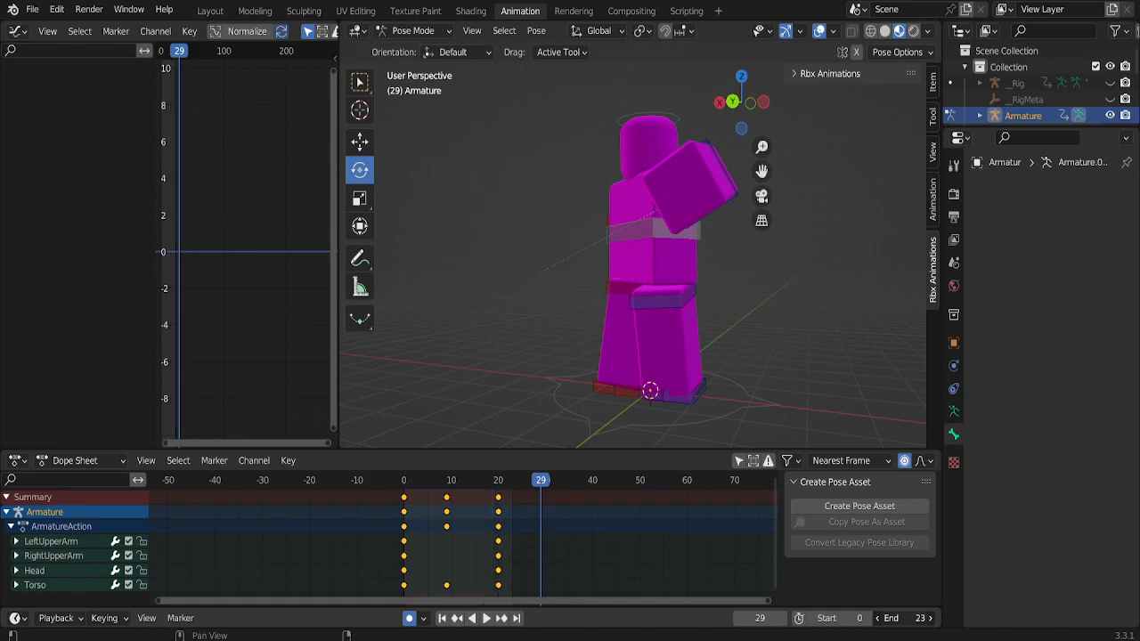
Step: Set the end frame to 30 and export the baked animation to the clipboard via Rbx Animations
left_click(913, 618)
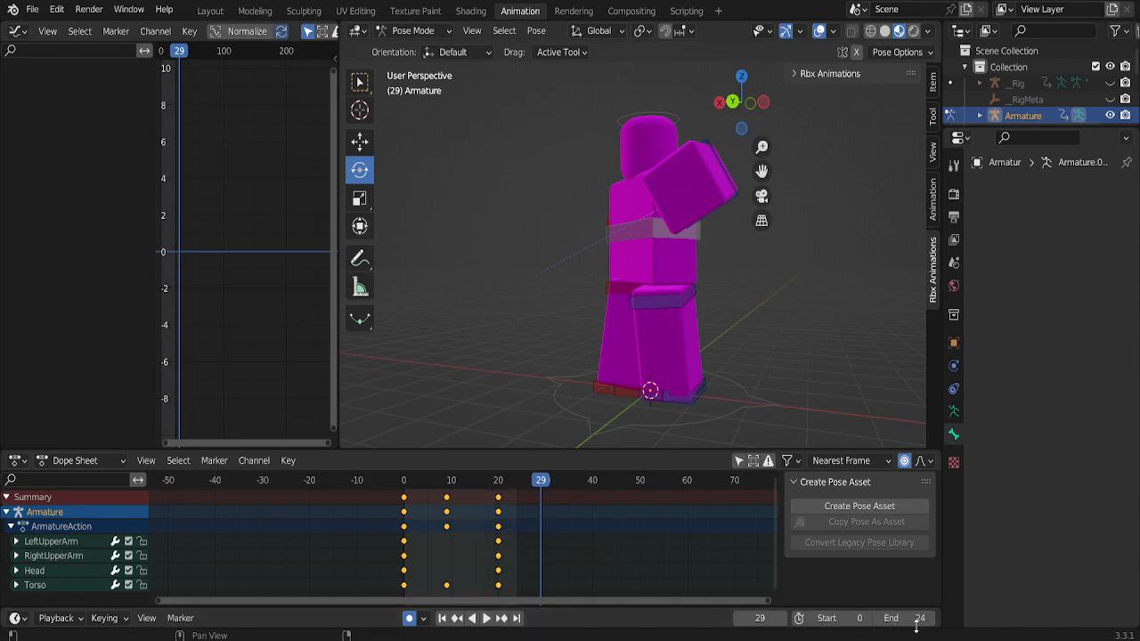
left_click(480, 619)
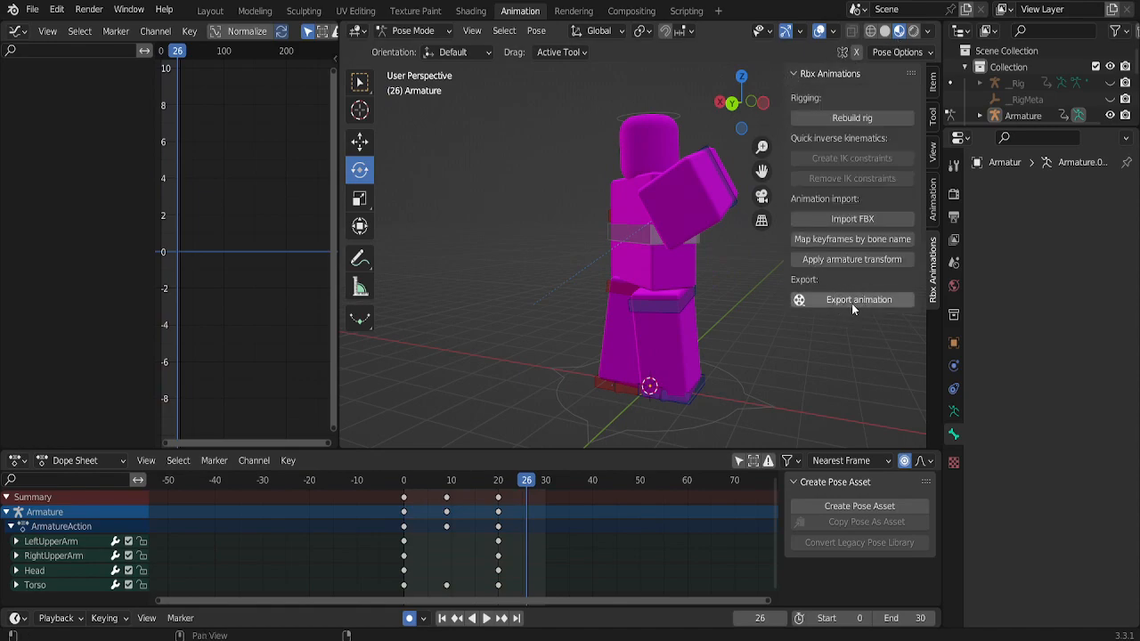
left_click(852, 299)
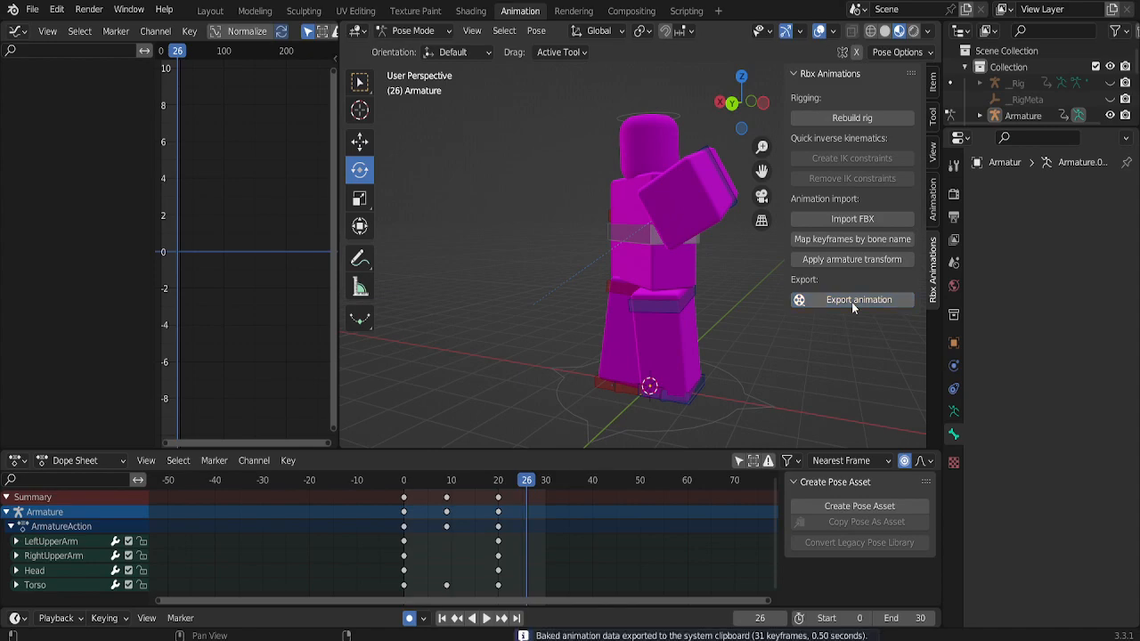
mouse_move(809, 323)
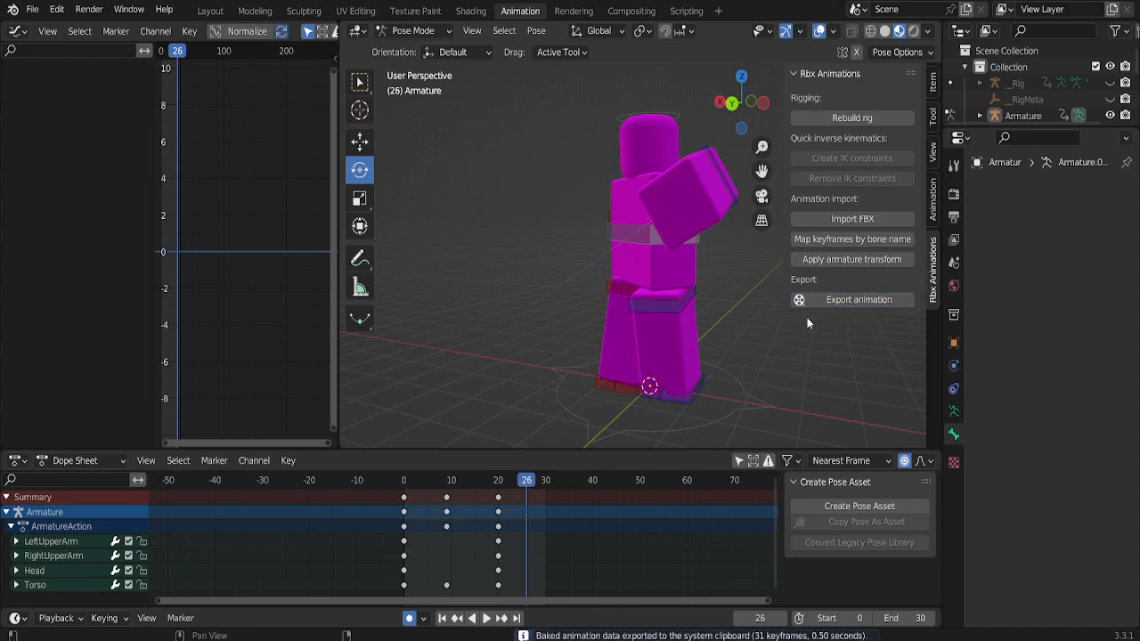
mouse_move(781, 334)
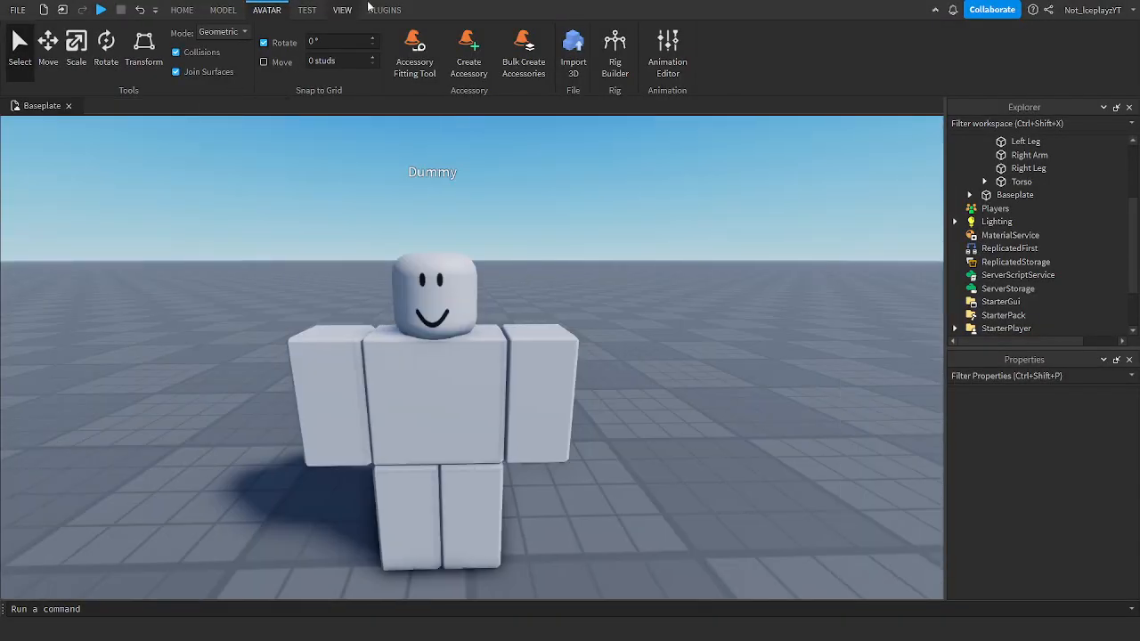
Step: Launch the Blender Animations plugin and start importing animation data for the Dummy
left_click(385, 11)
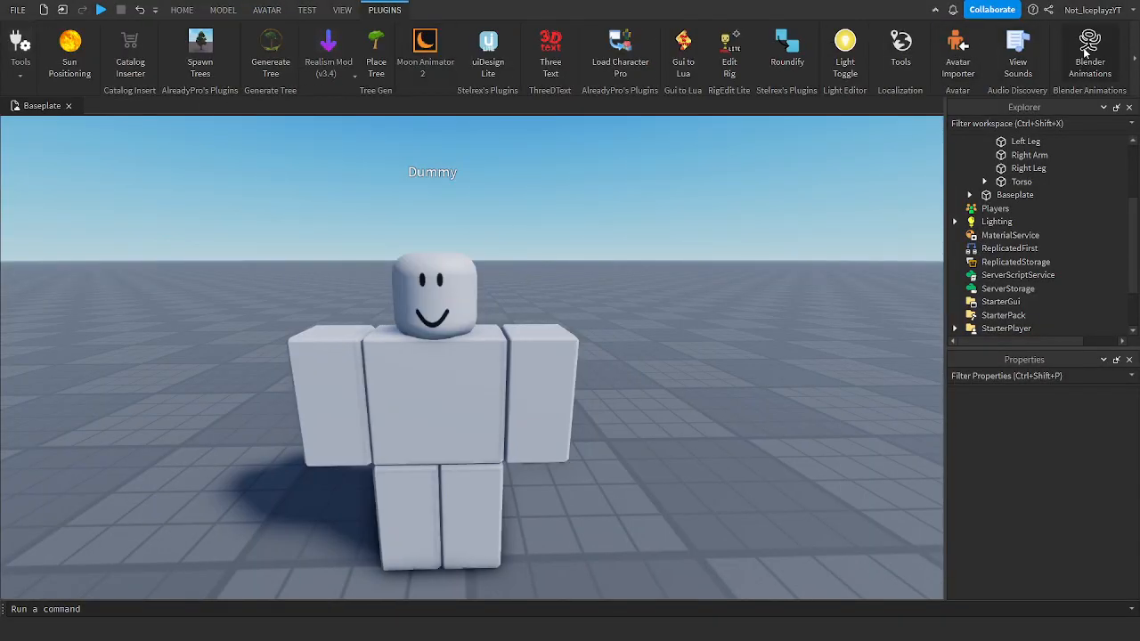
left_click(1091, 50)
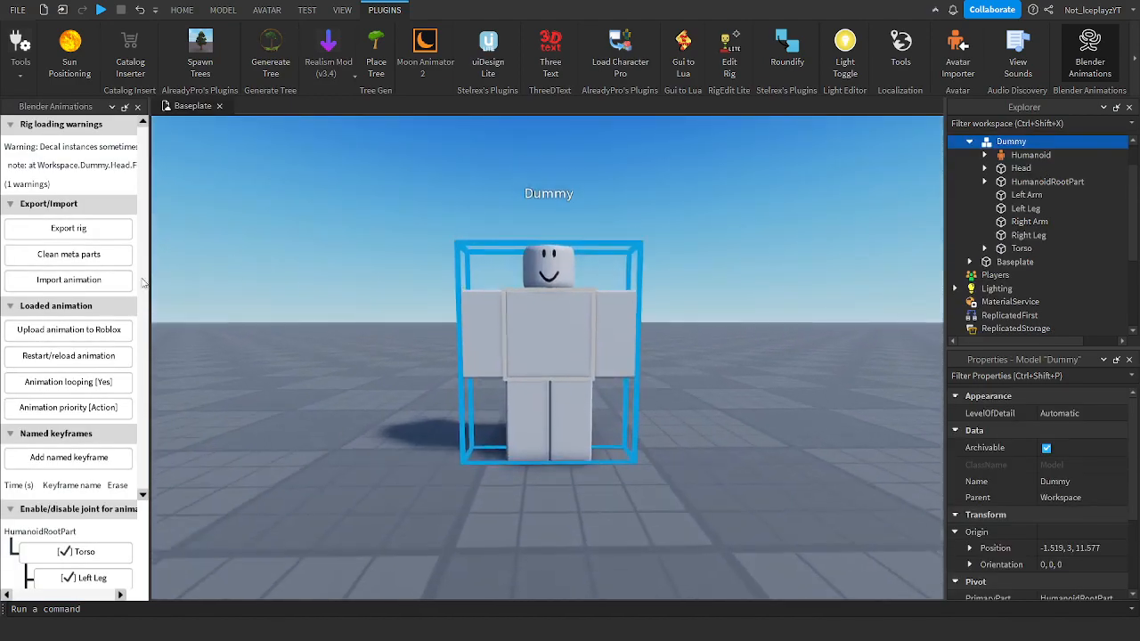
left_click(68, 282)
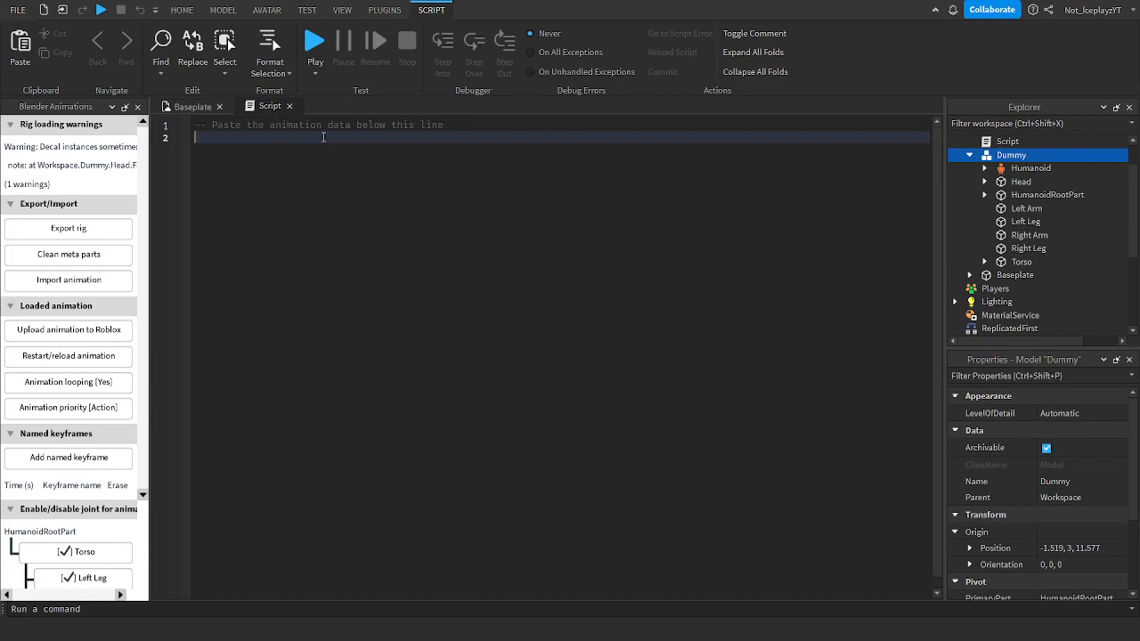
Step: Return to the scene with the Dummy and toggle the animation's looping option
left_click(384, 11)
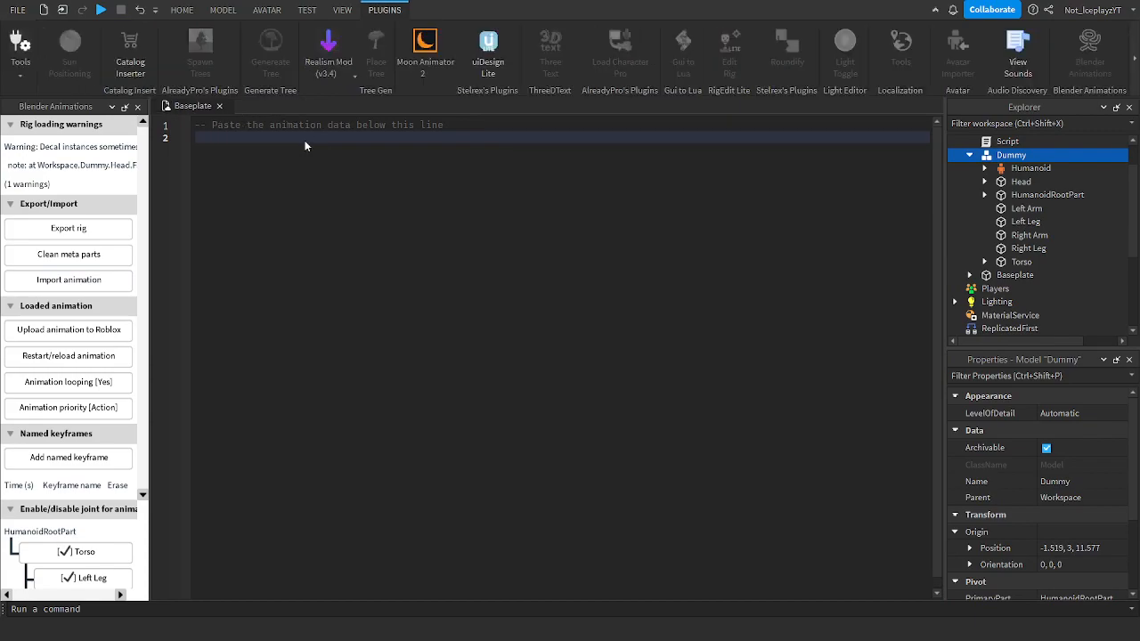
left_click(68, 357)
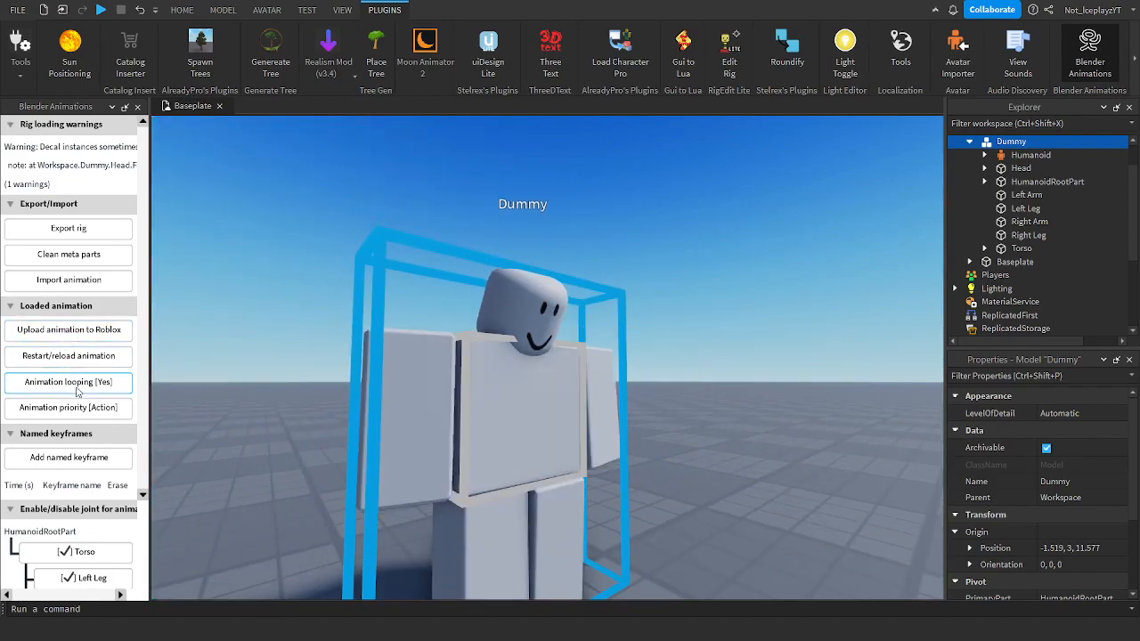
left_click(68, 407)
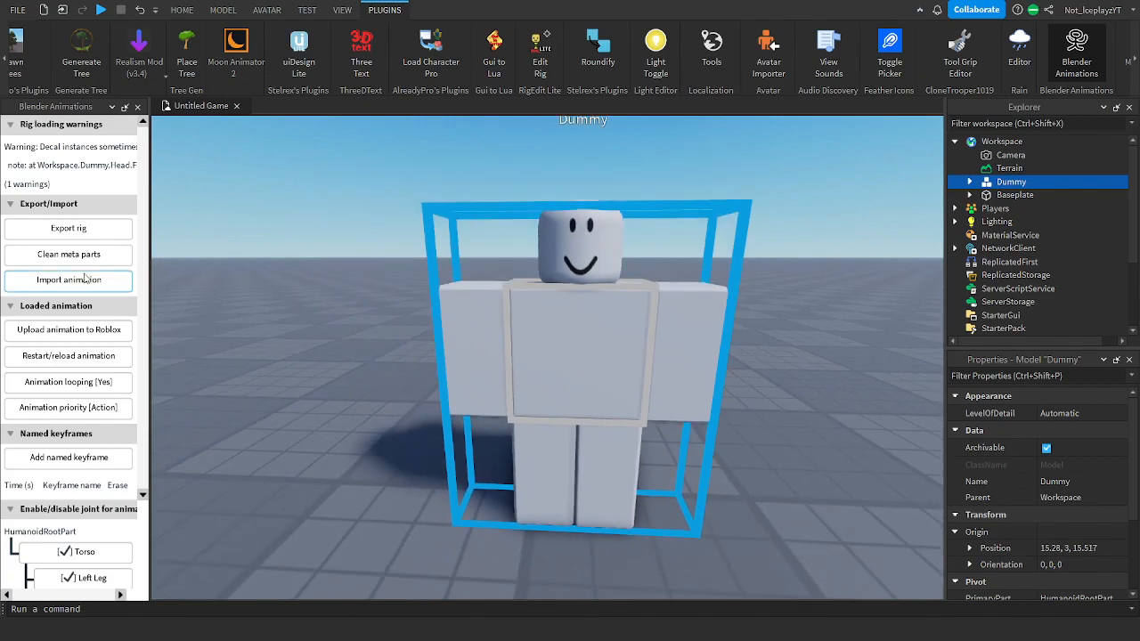
Step: Import the Blender animation as a KeyframeSequence and begin uploading it to Roblox
left_click(67, 282)
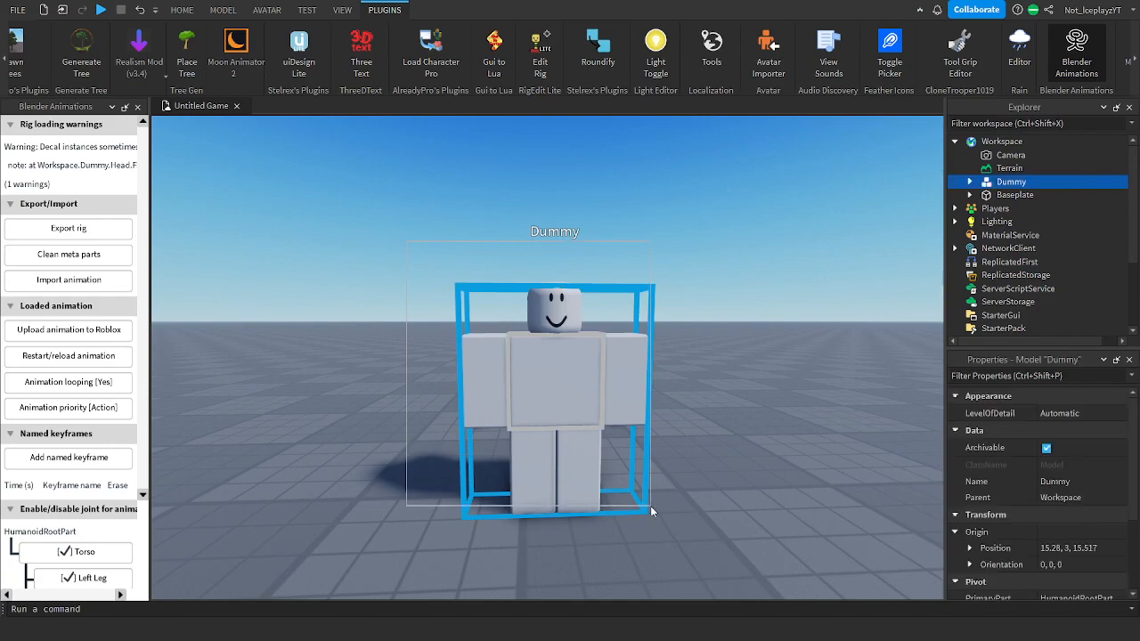
left_click(68, 329)
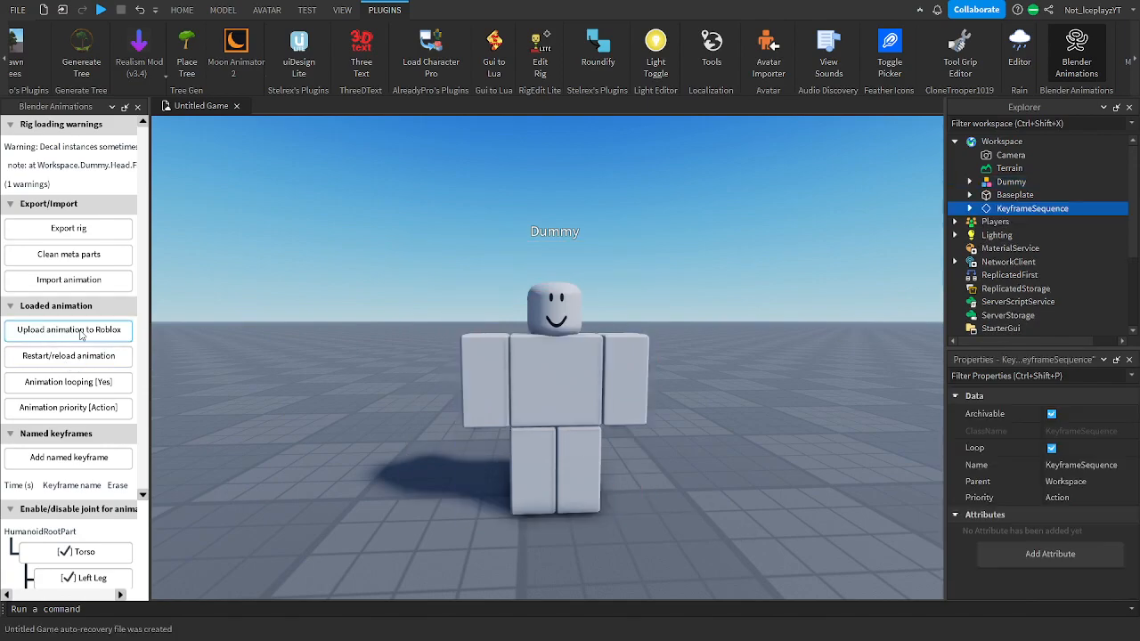
left_click(68, 330)
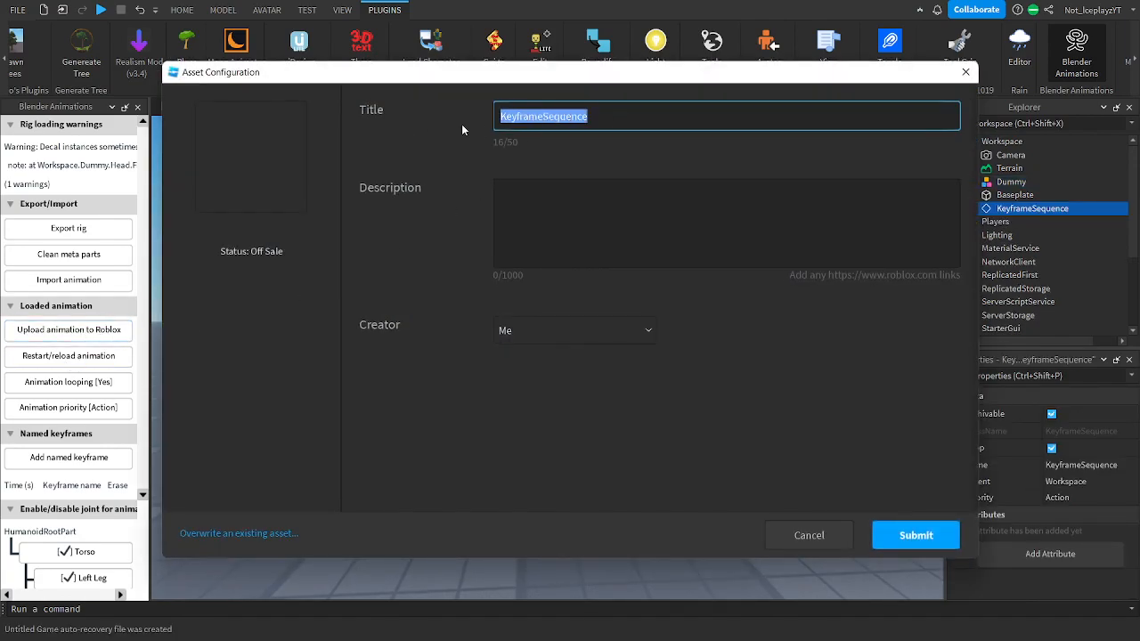
Step: Title the upload 'xdxdxdxdxd"fertztzxzee', submit it, and dismiss the HTTP 422 failure notice
type("xdxdxdxdxd\"")
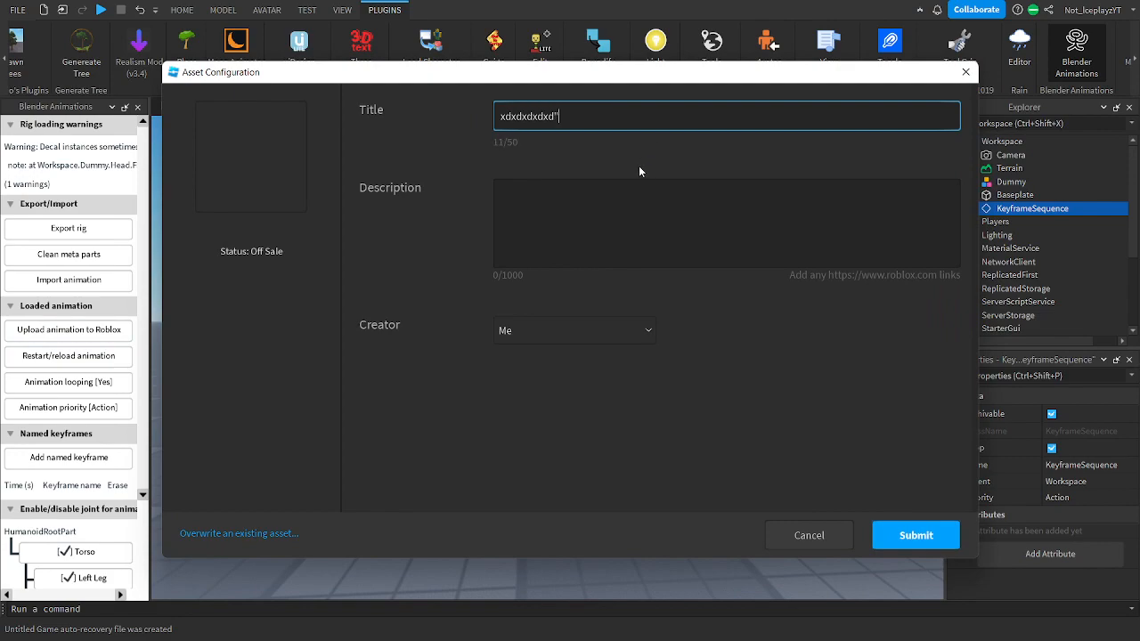
type("\"fertztzxzee")
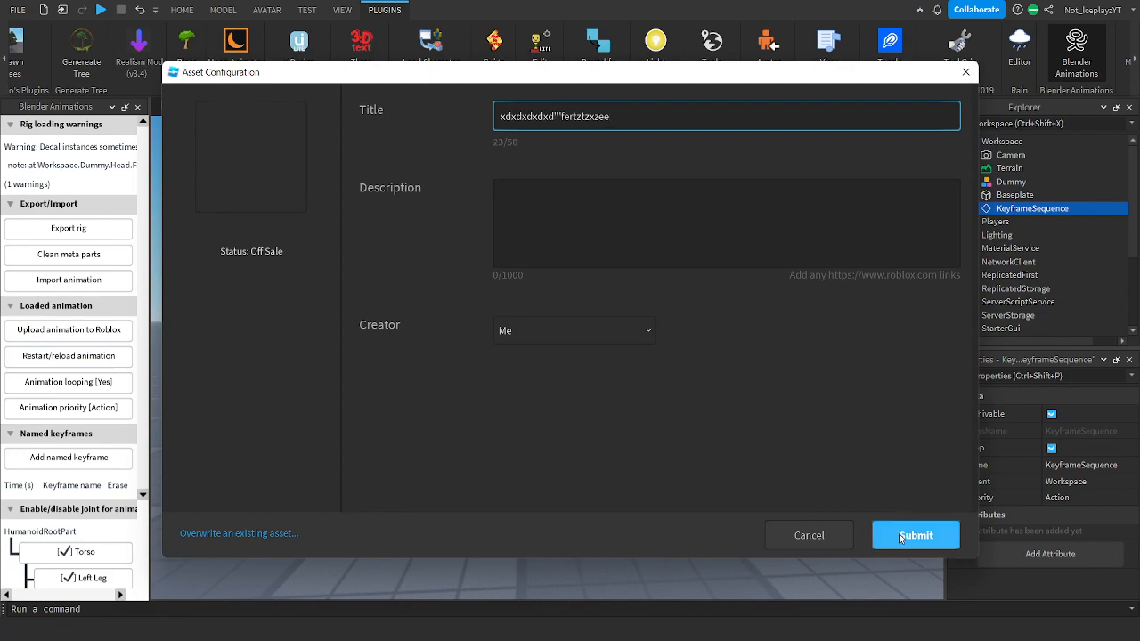
left_click(916, 535)
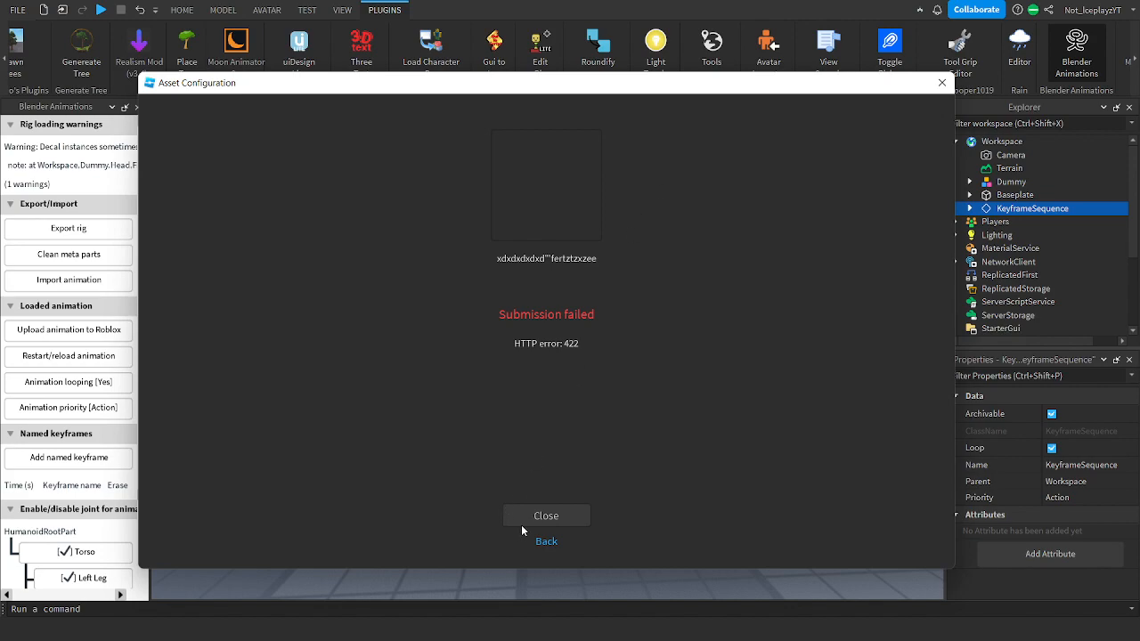
left_click(545, 517)
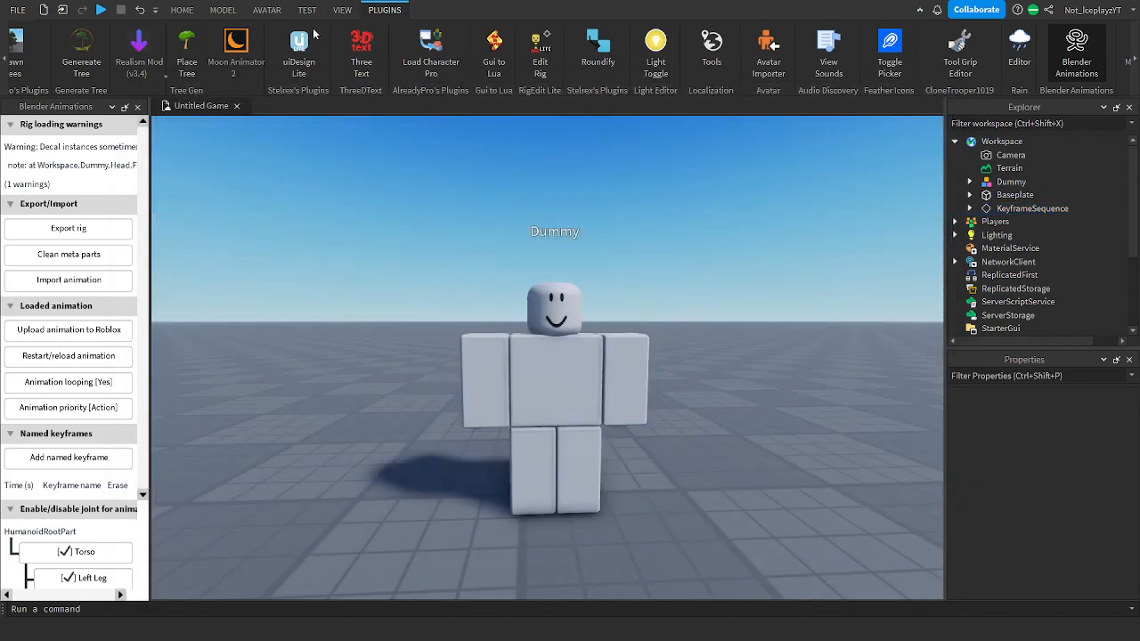
Step: Launch Moon Animator 2 and create a new animation file for the Dummy
left_click(138, 107)
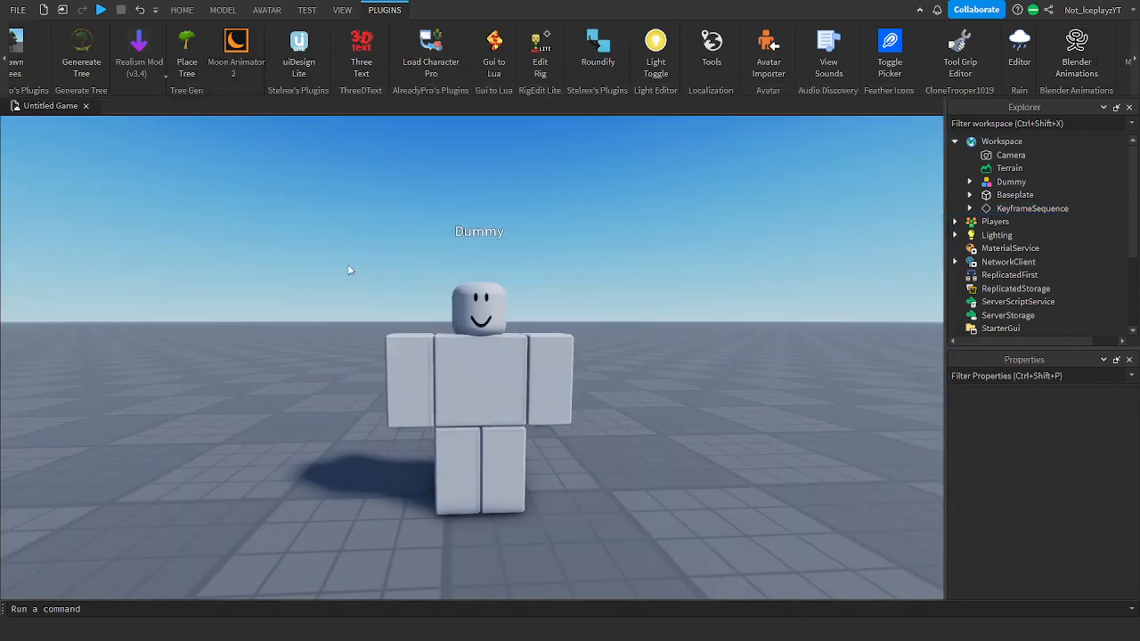
left_click(236, 50)
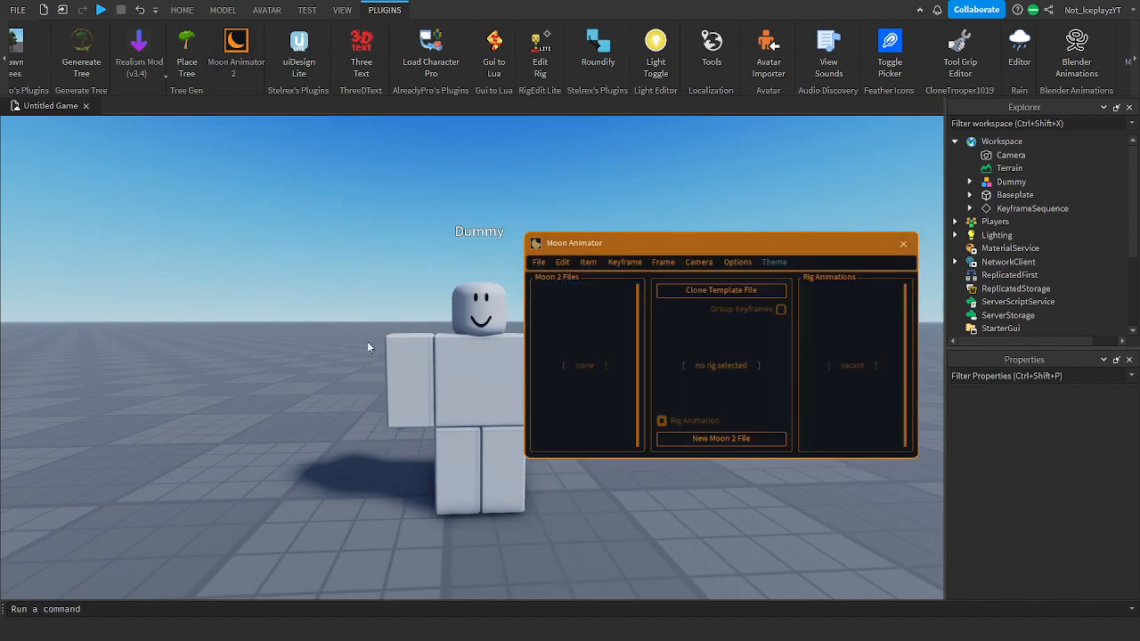
left_click(720, 438)
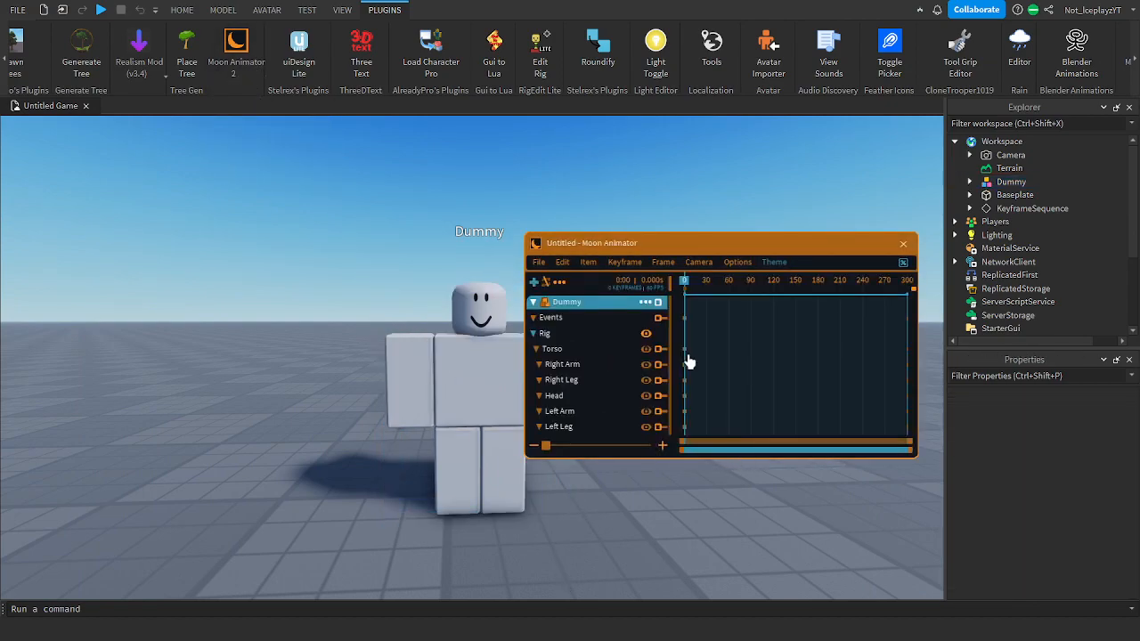
left_click(570, 249)
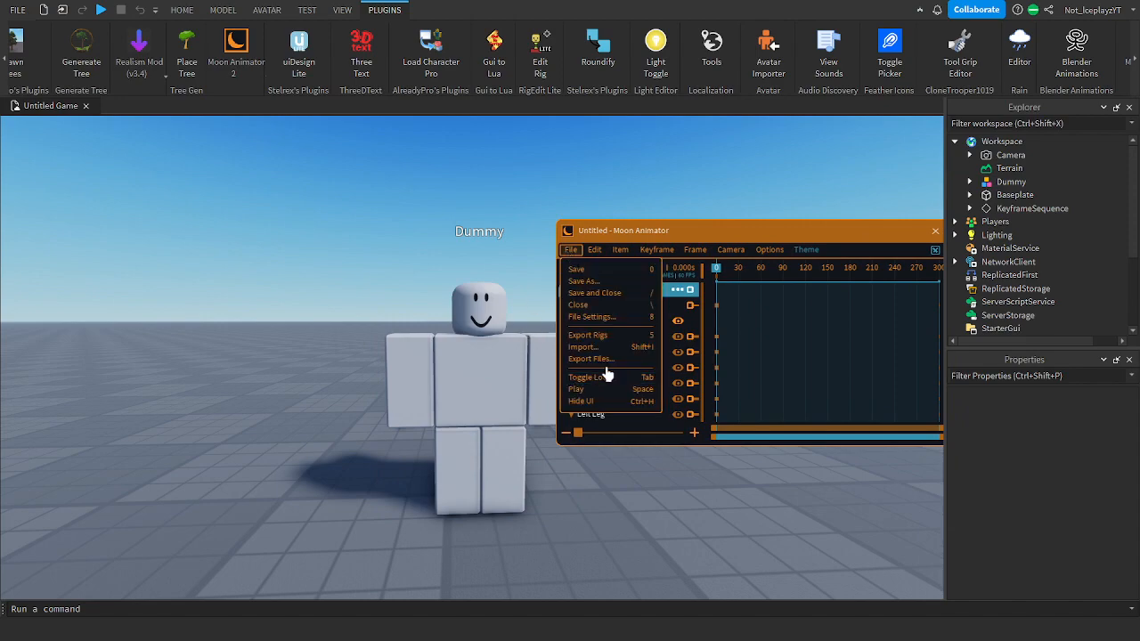
Step: Import the uploaded xdxdxd animation from Roblox onto the Dummy rig's keyframes
left_click(583, 346)
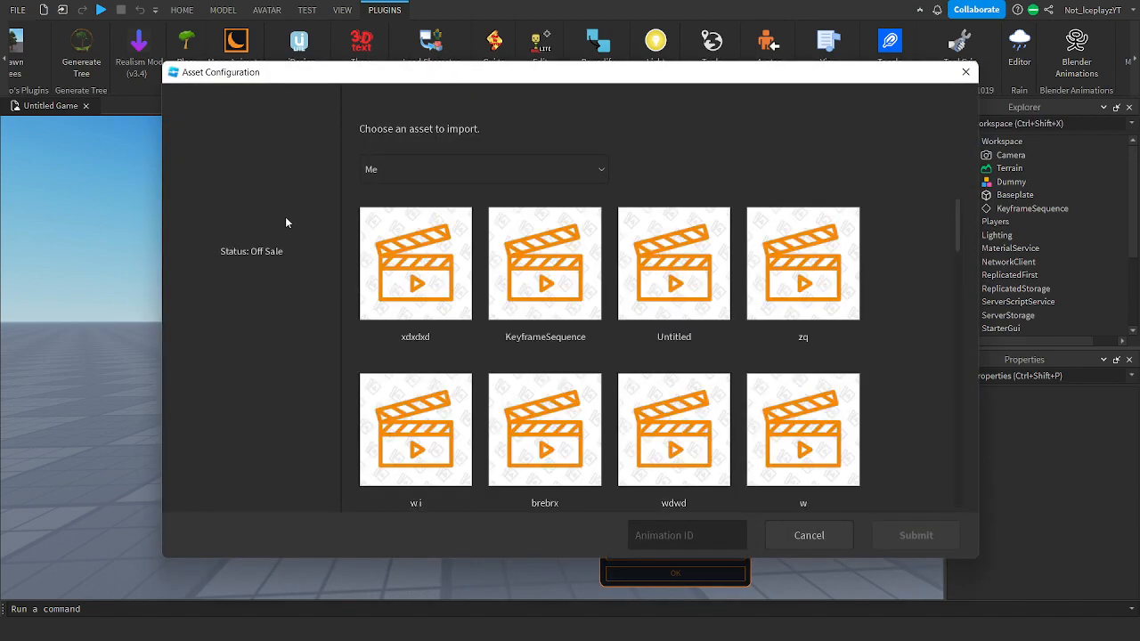
left_click(415, 264)
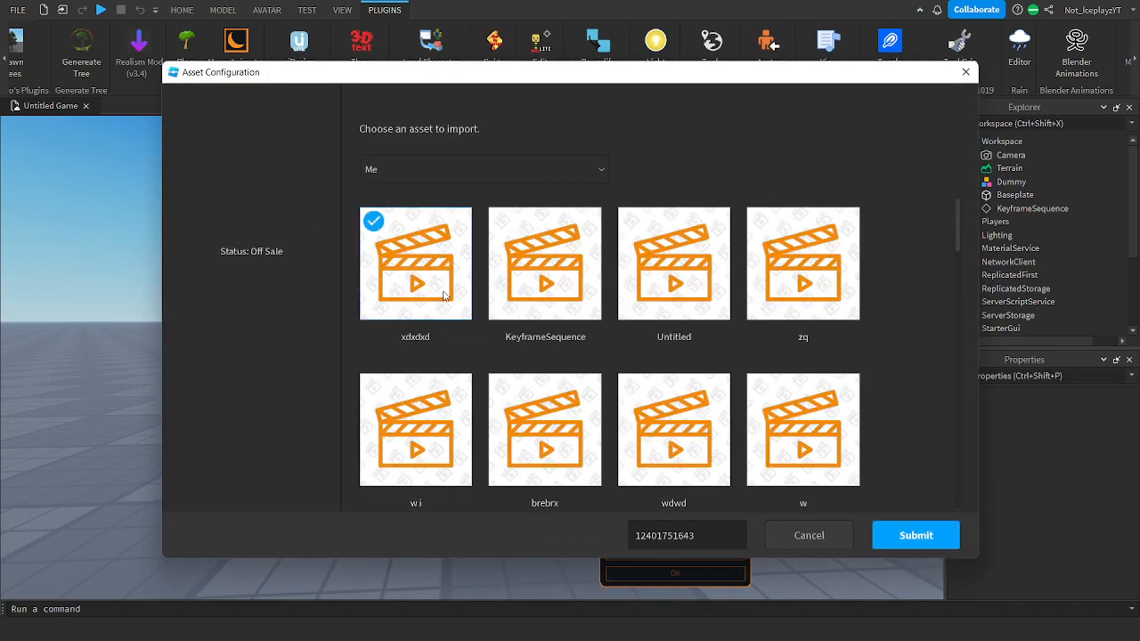
left_click(916, 534)
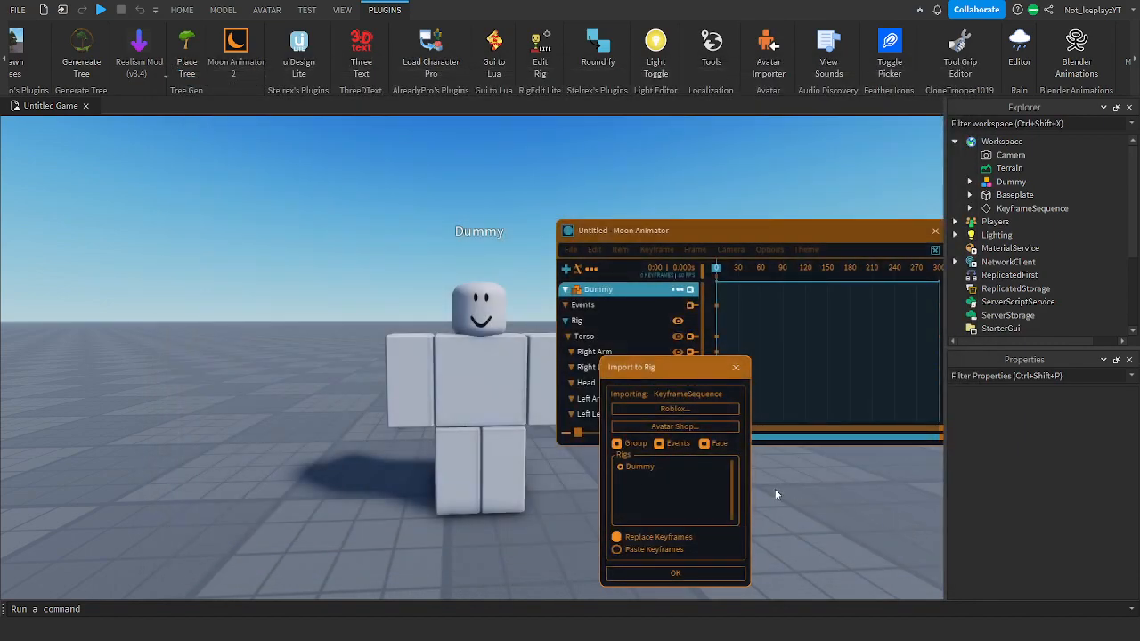
left_click(673, 574)
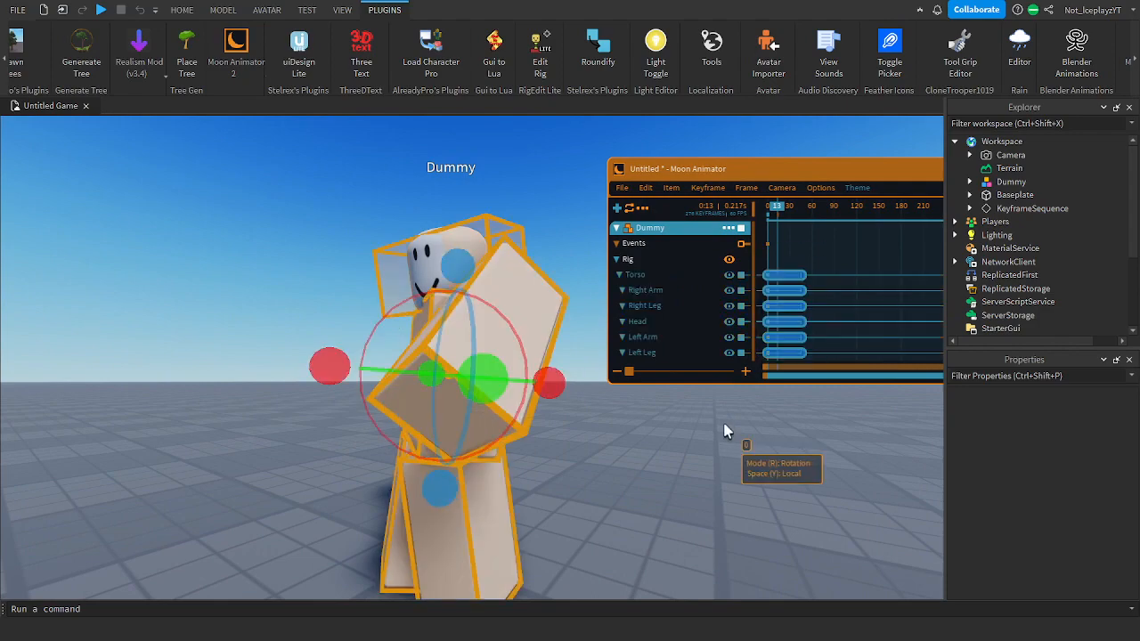
Step: Ungroup the imported keyframes with a set start and end range
left_click(706, 187)
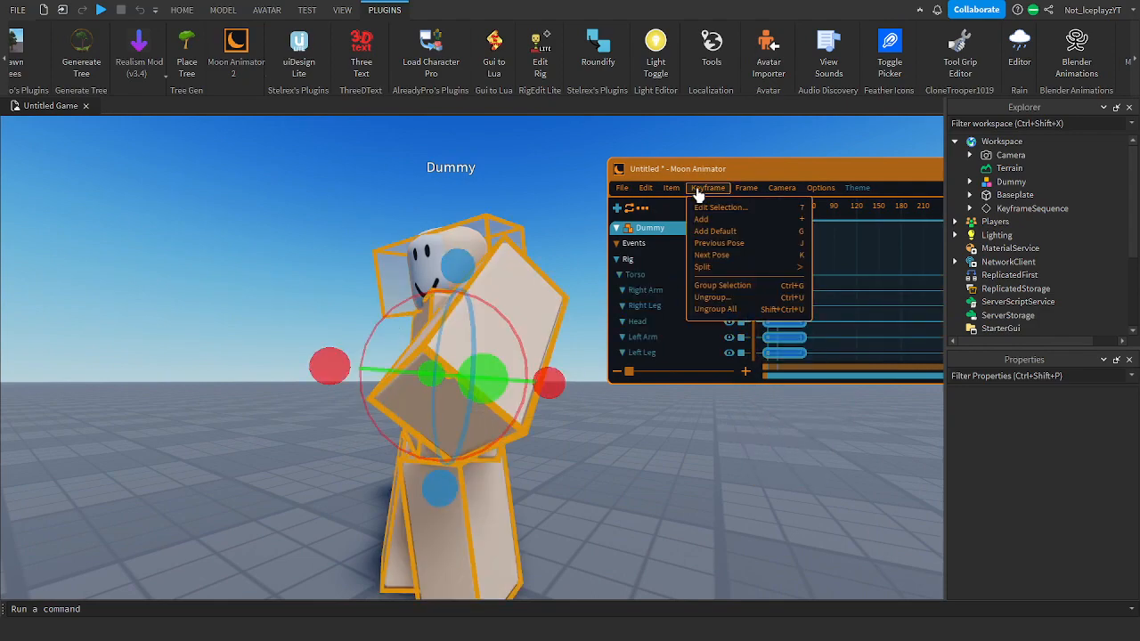
left_click(713, 296)
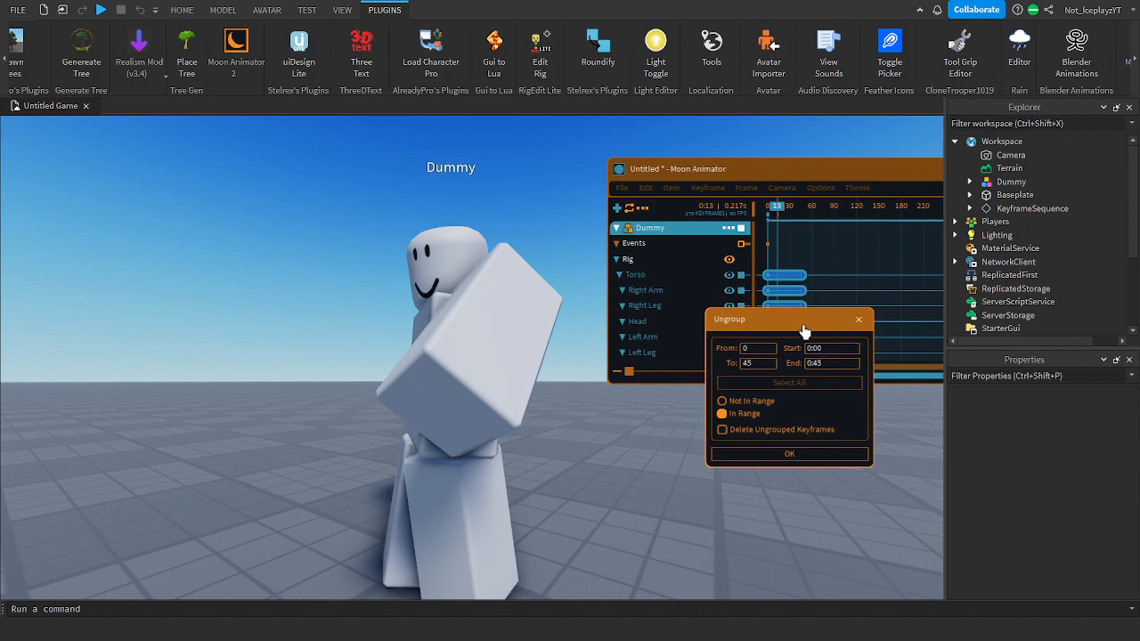
left_click(752, 348)
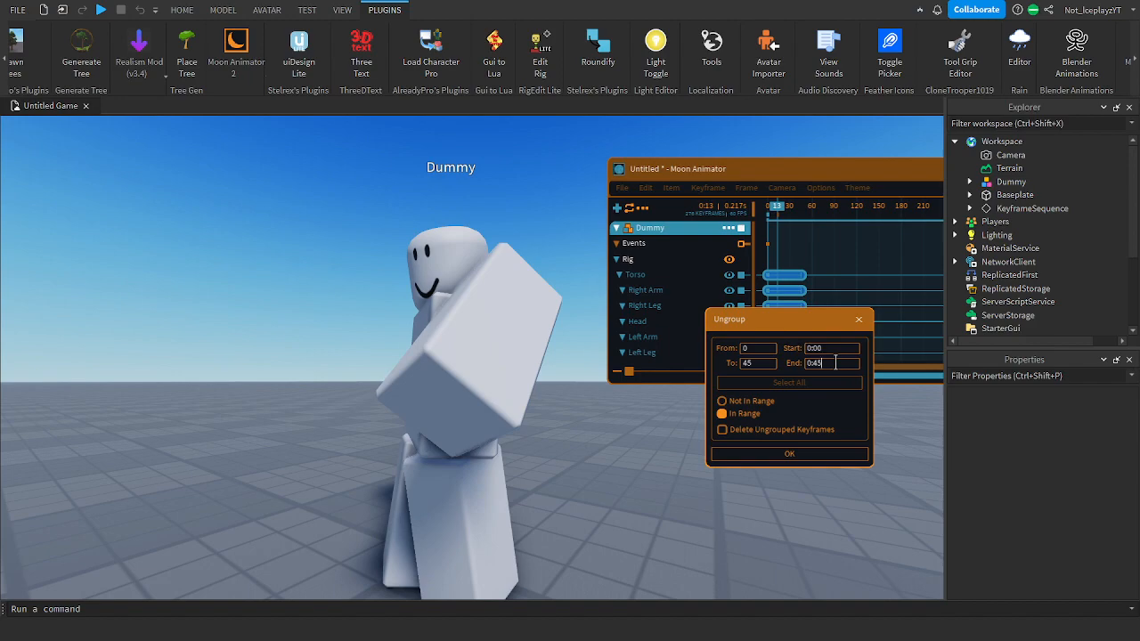
left_click(788, 455)
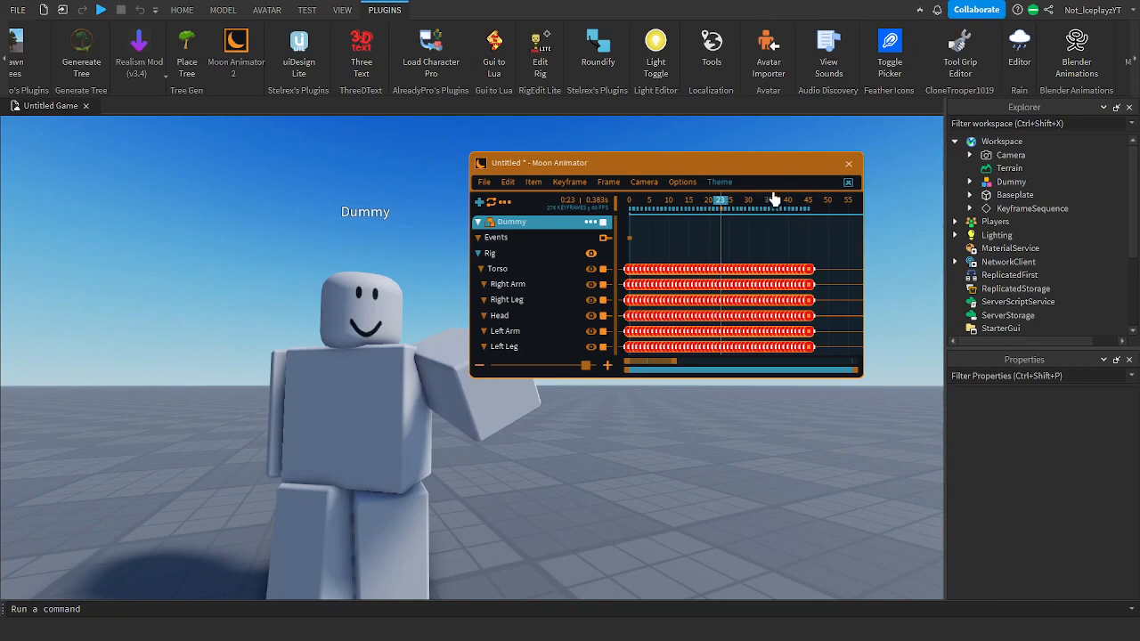
Step: Scrub to a later point in the timeline and close the Moon Animator editor
left_click(497, 267)
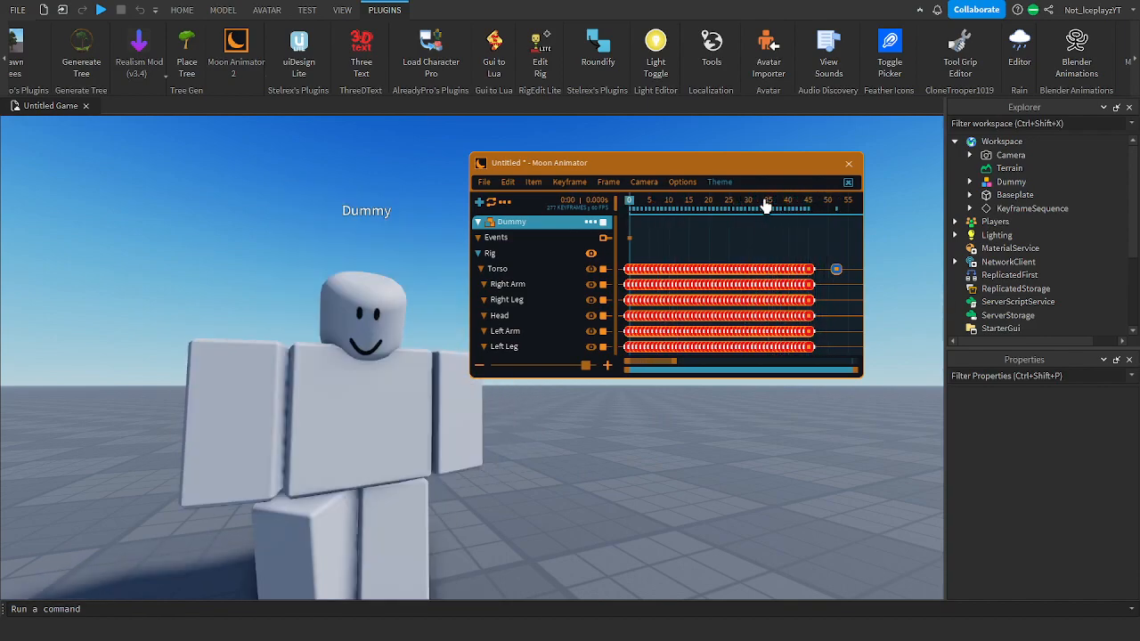
left_click(848, 164)
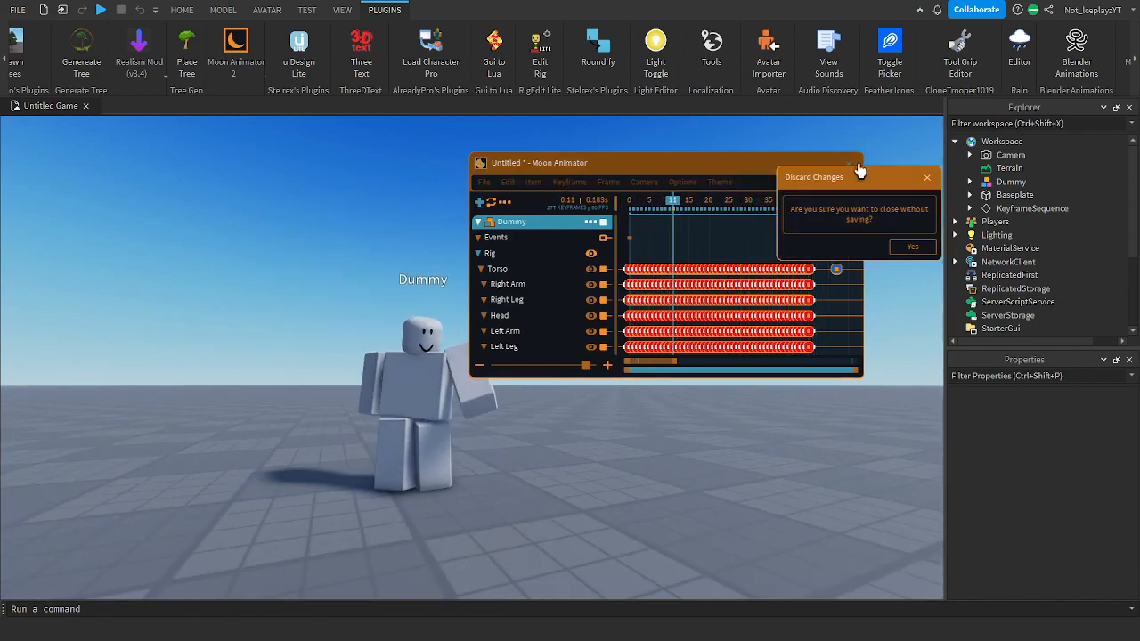
Step: Discard the unsaved animation file so Moon Animator closes, leaving the Dummy in default pose
left_click(913, 246)
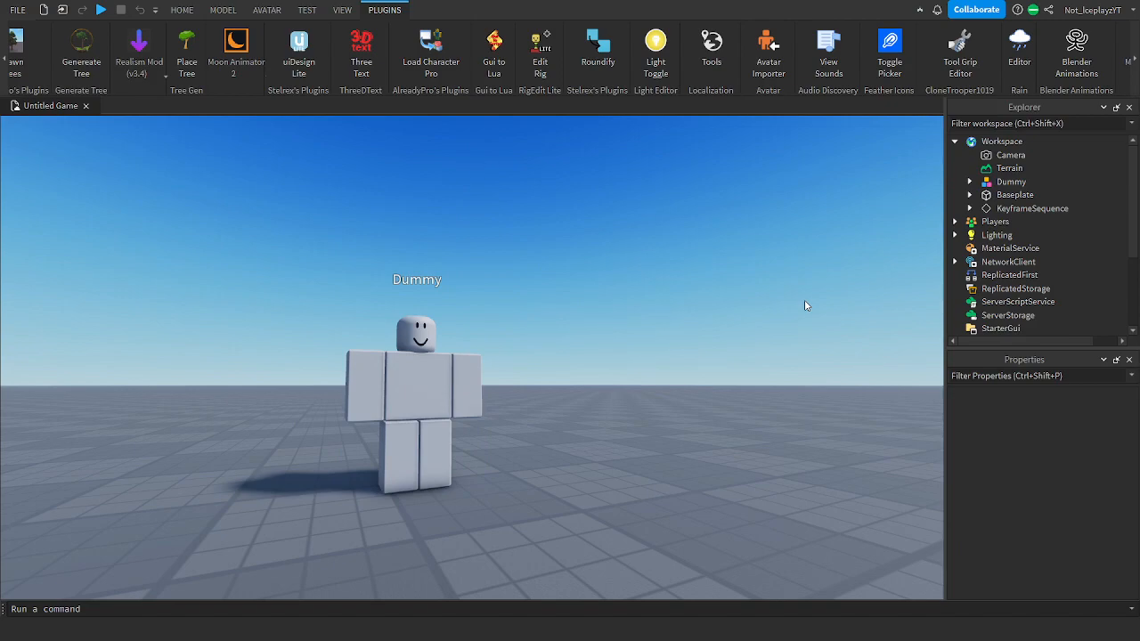
mouse_move(773, 310)
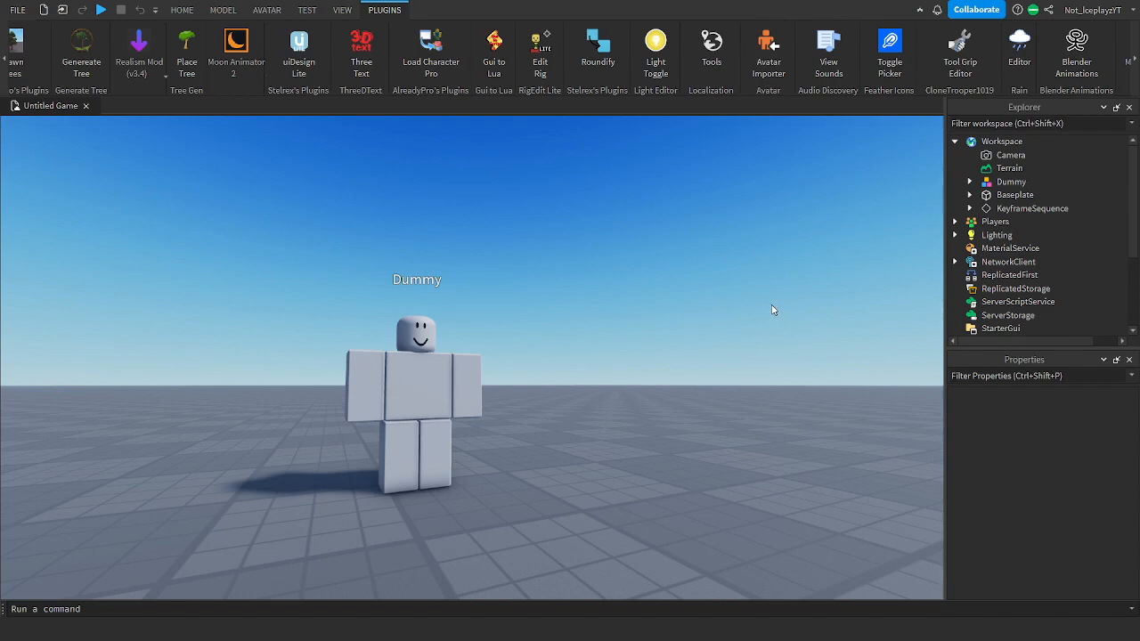